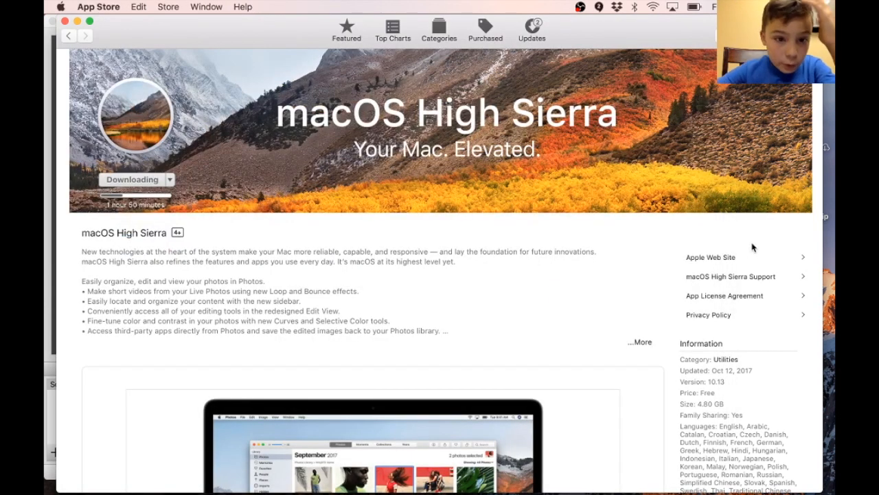
{"action": "mouse_move", "coordinate": [487, 96]}
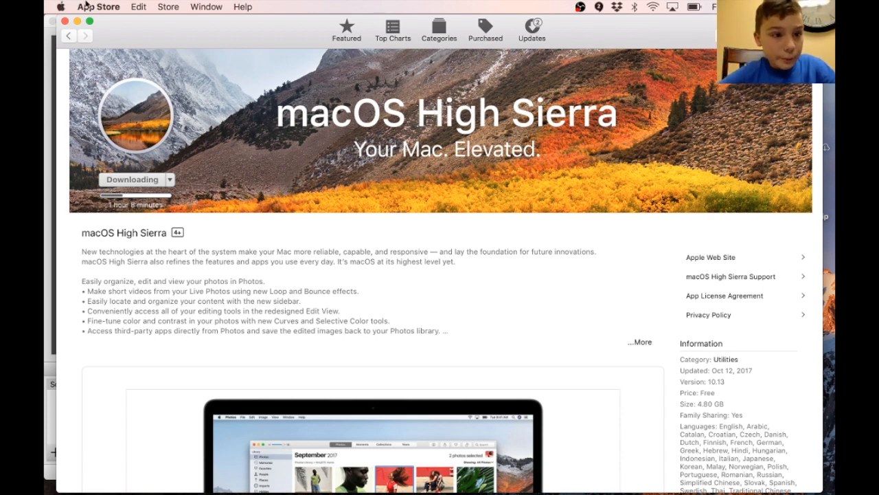
View About This Mac's Overview (macOS Sierra 10.12.6) and Displays details during the High Sierra download.
{"action": "left_click", "coordinate": [62, 6]}
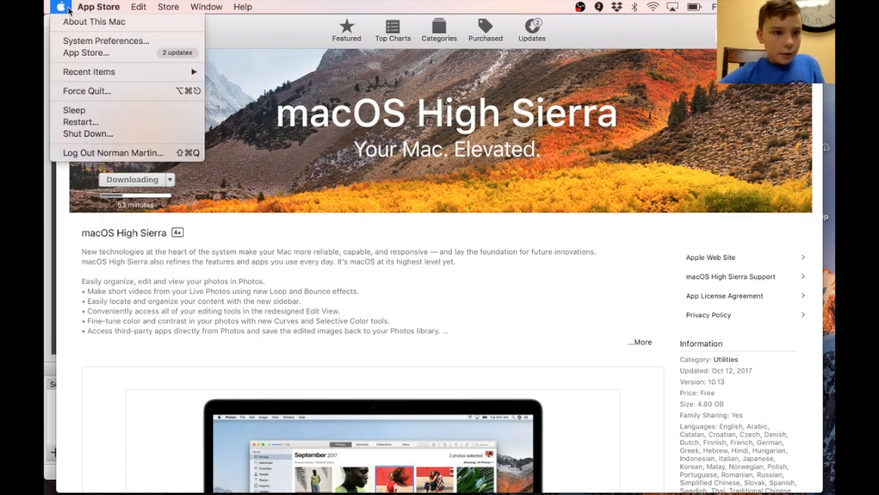
{"action": "left_click", "coordinate": [64, 7]}
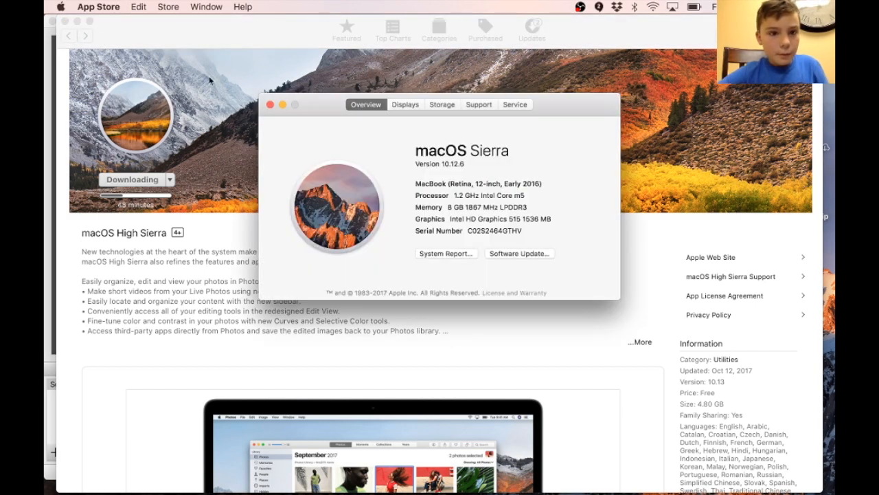
{"action": "mouse_move", "coordinate": [476, 166]}
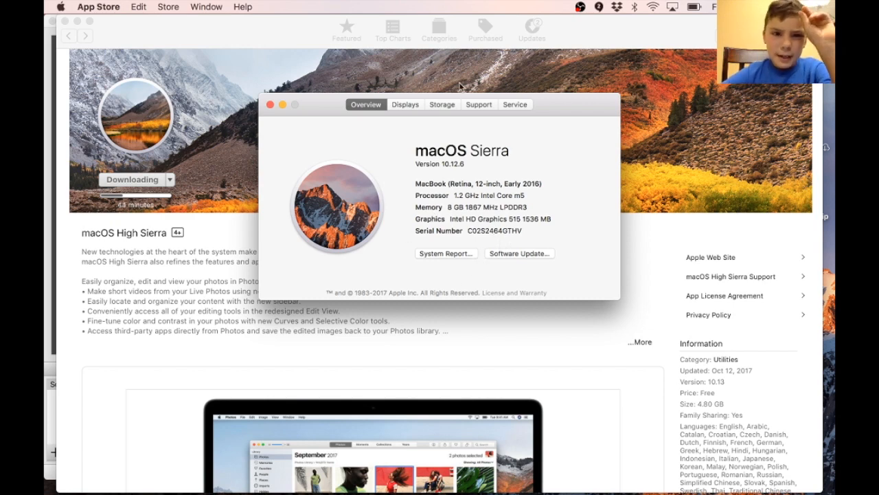
{"action": "left_click", "coordinate": [405, 103]}
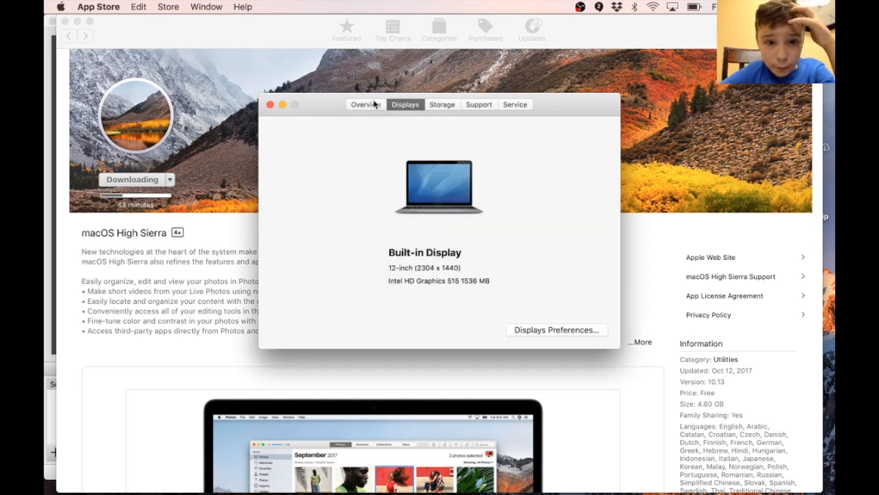
{"action": "left_click", "coordinate": [366, 104]}
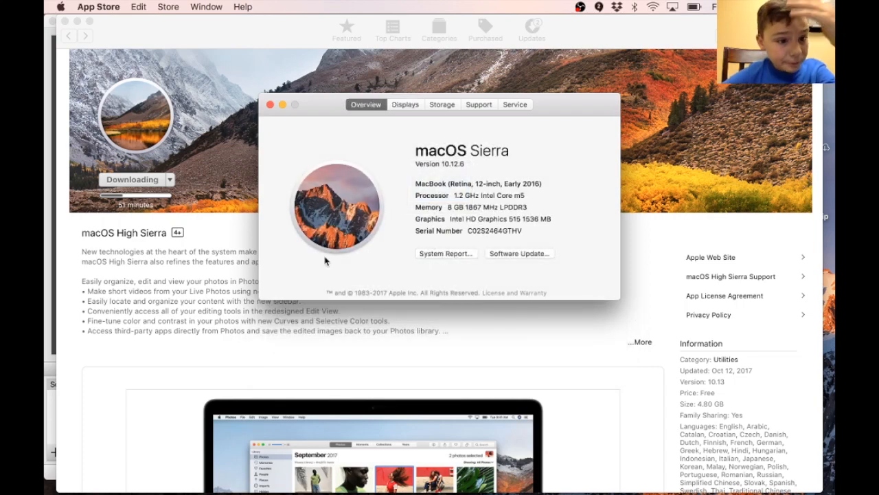
{"action": "left_click", "coordinate": [274, 104]}
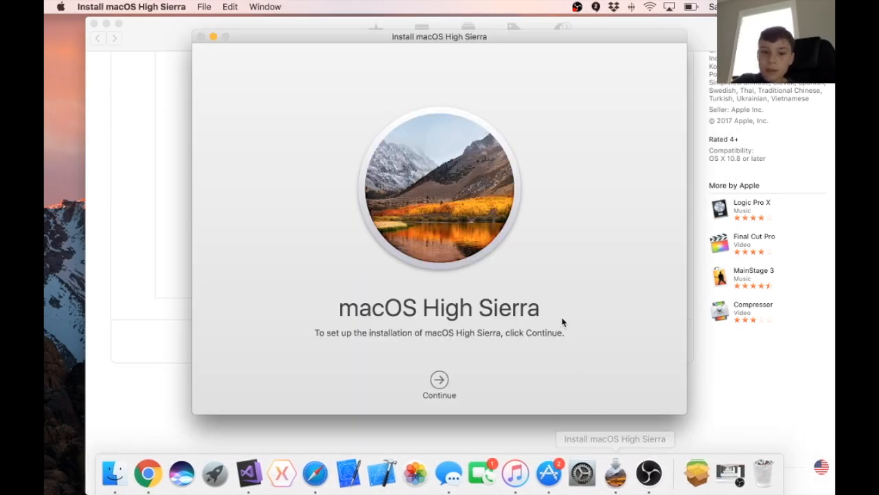
{"action": "mouse_move", "coordinate": [415, 473]}
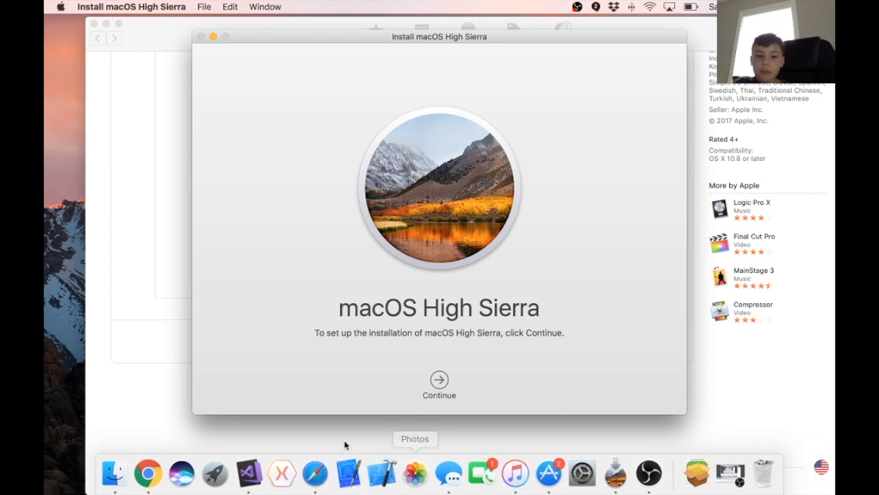
{"action": "mouse_move", "coordinate": [418, 260]}
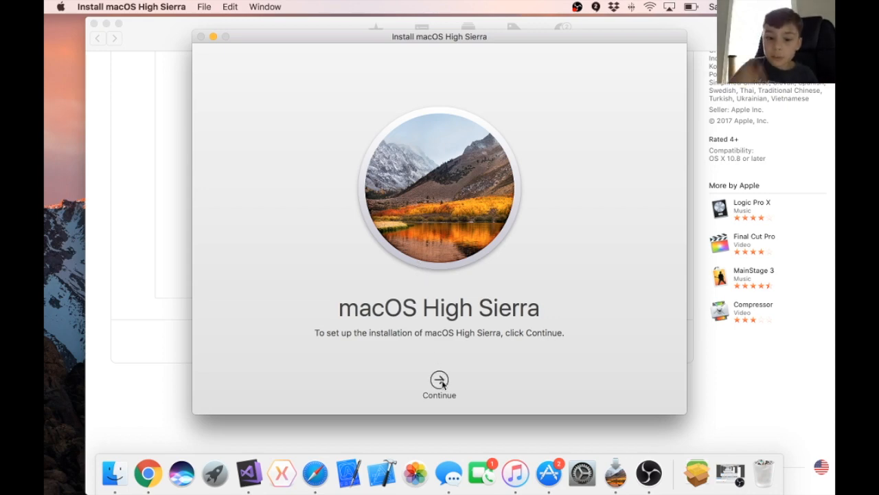
Accept the High Sierra license agreement and start installing onto Macintosh HD.
{"action": "left_click", "coordinate": [439, 380]}
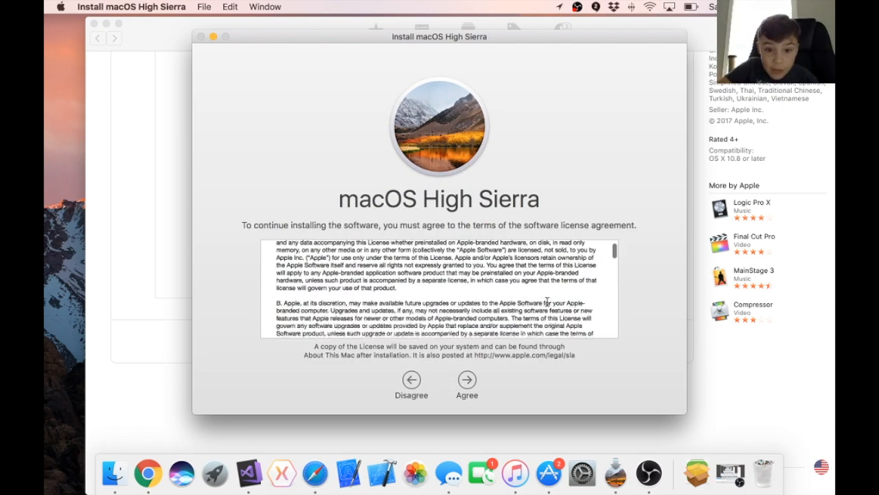
{"action": "scroll", "scroll_direction": "down", "scroll_amount": 3}
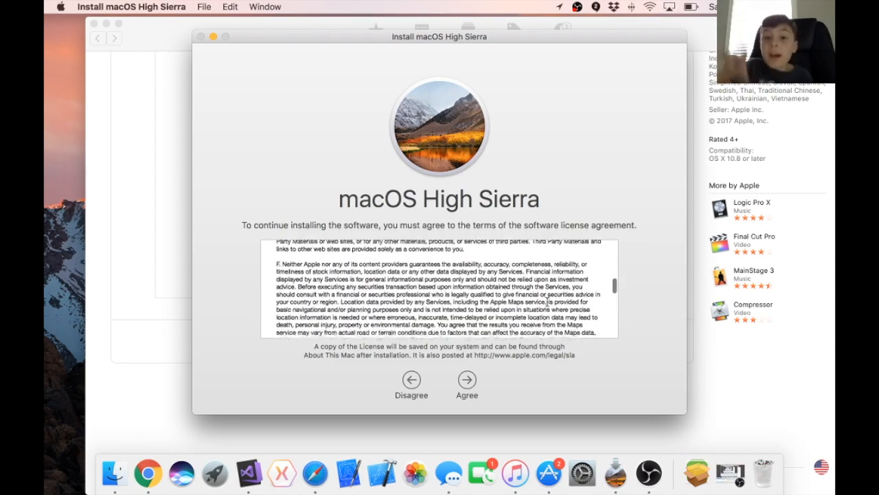
{"action": "scroll", "scroll_direction": "down", "scroll_amount": 3}
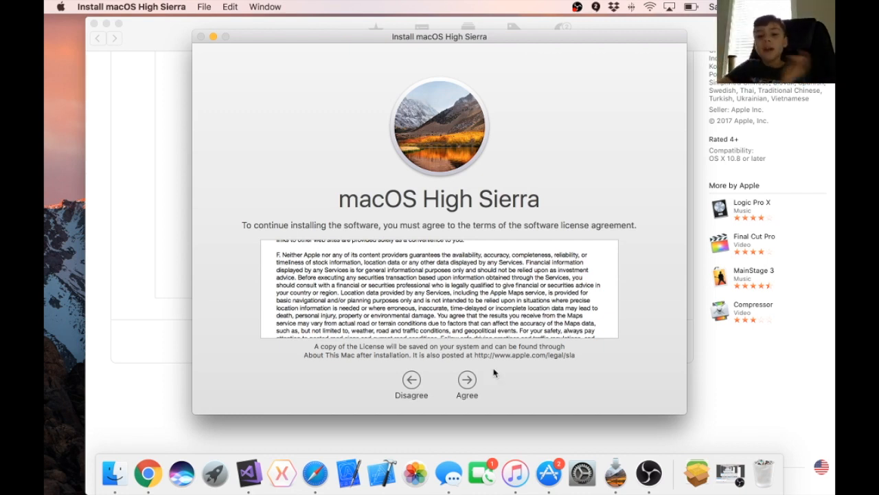
{"action": "mouse_move", "coordinate": [467, 401]}
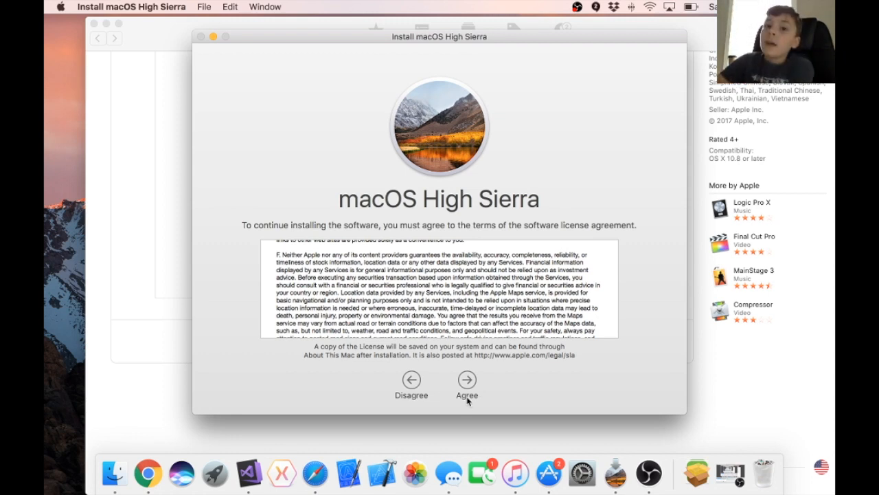
{"action": "left_click", "coordinate": [467, 380]}
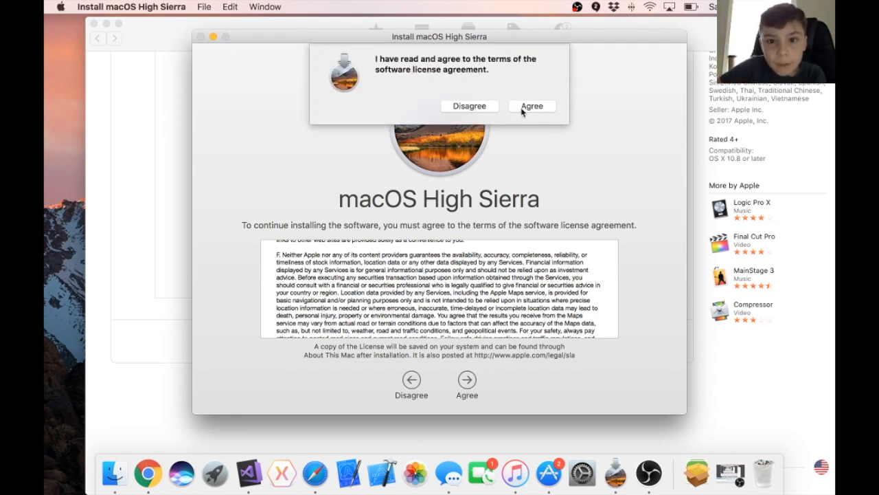
{"action": "left_click", "coordinate": [532, 105]}
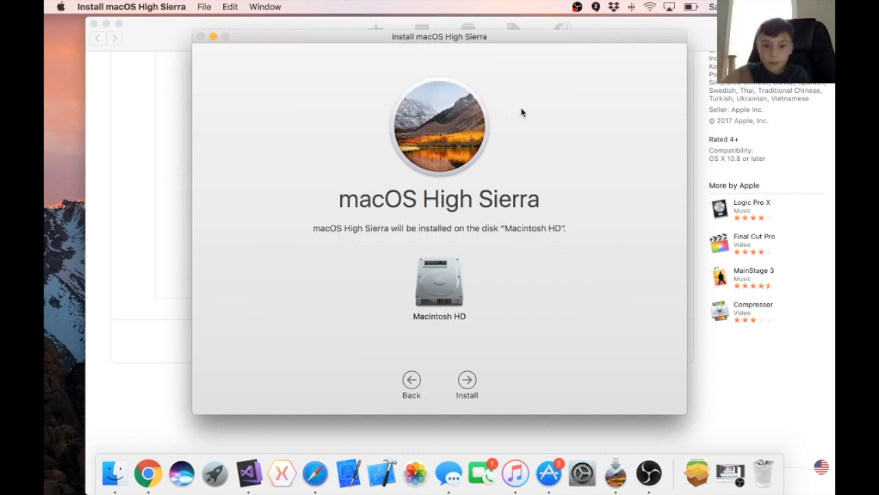
{"action": "left_click", "coordinate": [467, 379]}
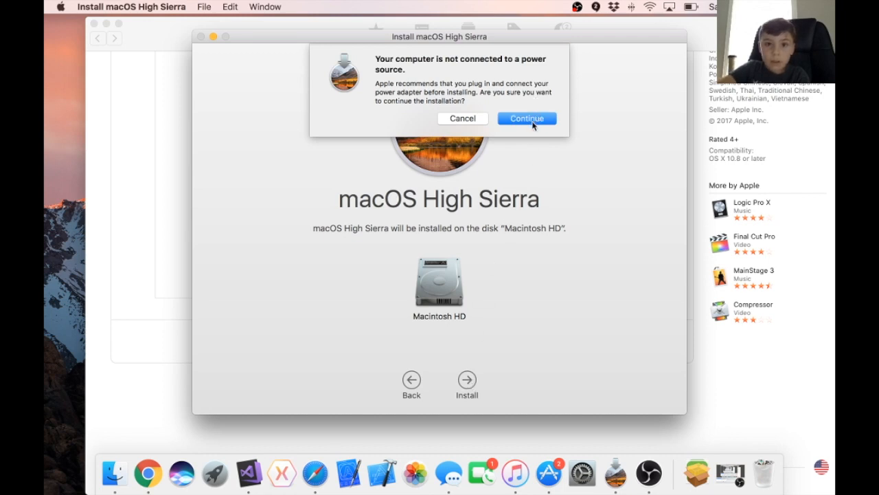
{"action": "mouse_move", "coordinate": [474, 130]}
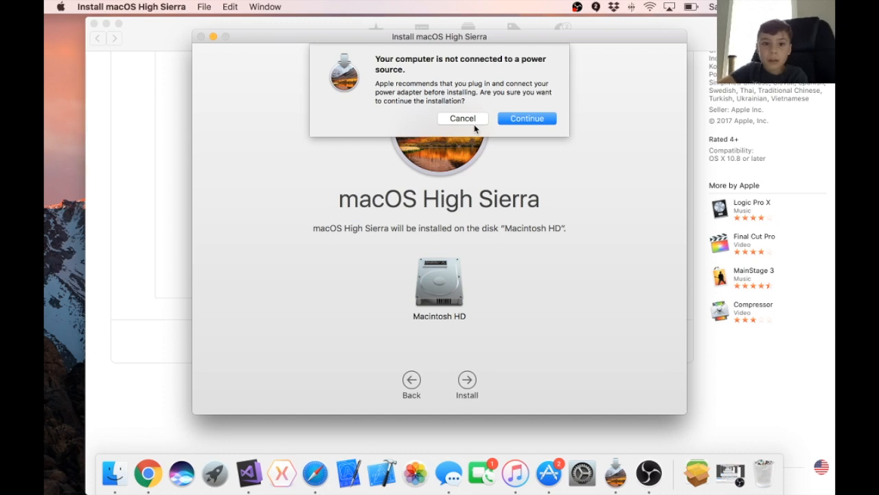
{"action": "mouse_move", "coordinate": [481, 127]}
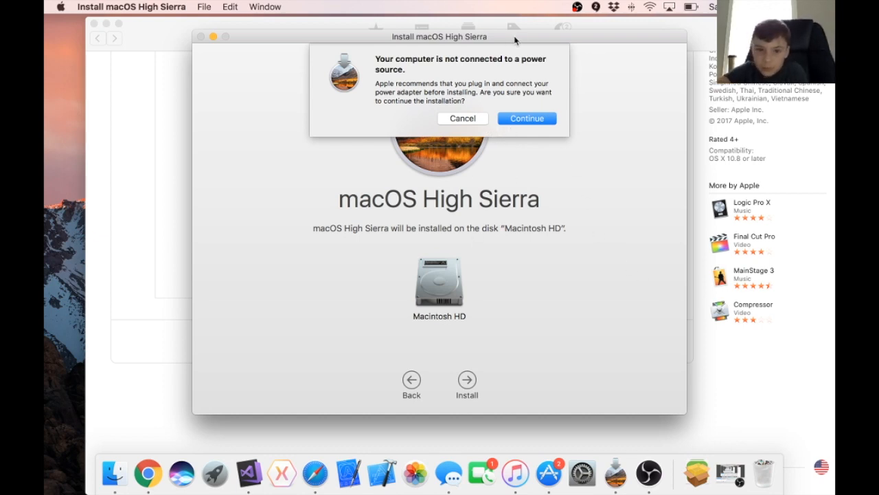
Continue on battery power, enter the administrator password to authorize the helper, then return to OBS.
{"action": "left_click", "coordinate": [527, 118]}
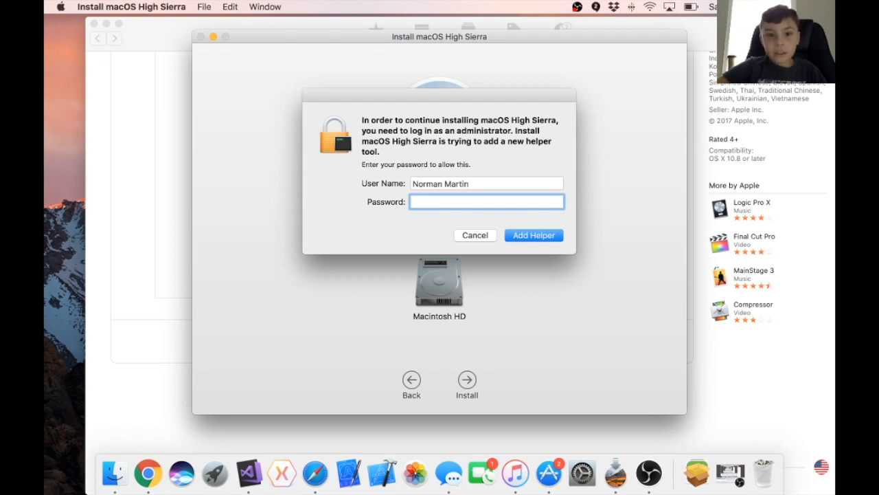
{"action": "type", "text": "•"}
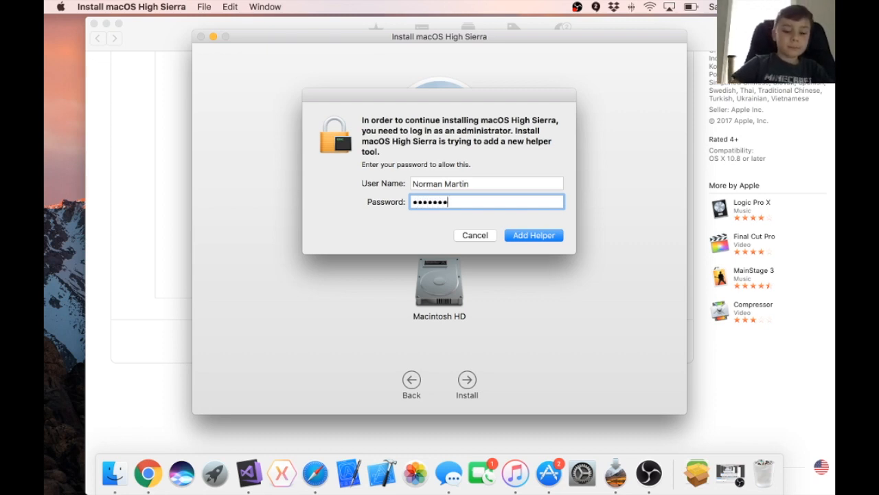
{"action": "type", "text": "•••"}
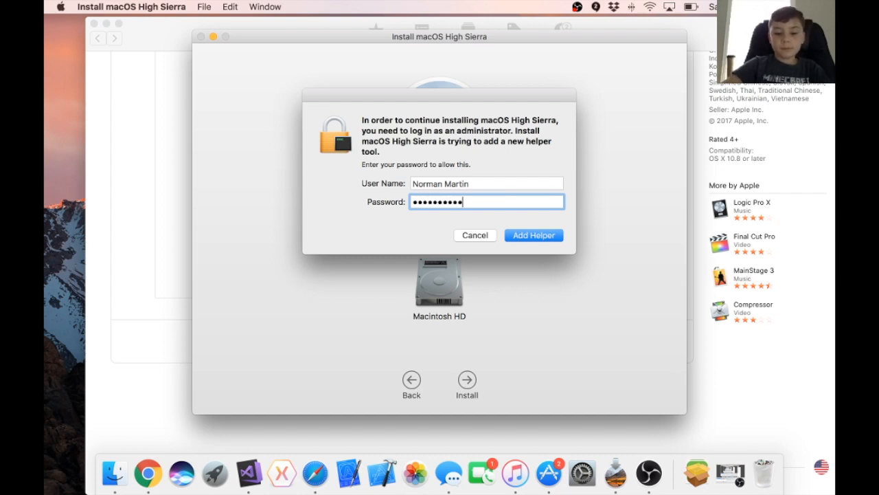
{"action": "left_click", "coordinate": [533, 235]}
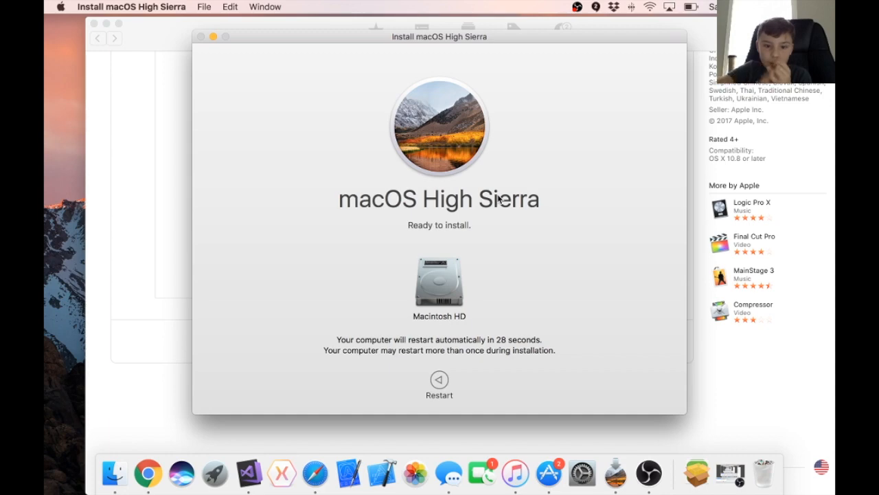
{"action": "mouse_move", "coordinate": [607, 366]}
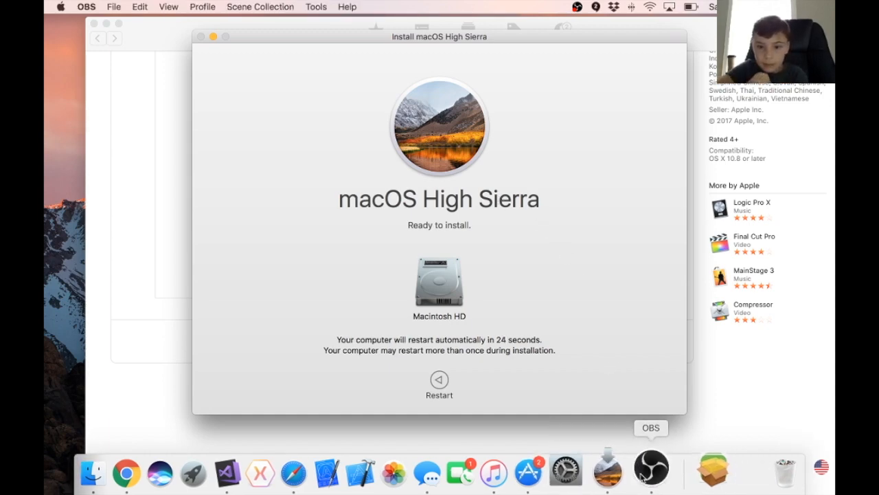
{"action": "left_click", "coordinate": [651, 471]}
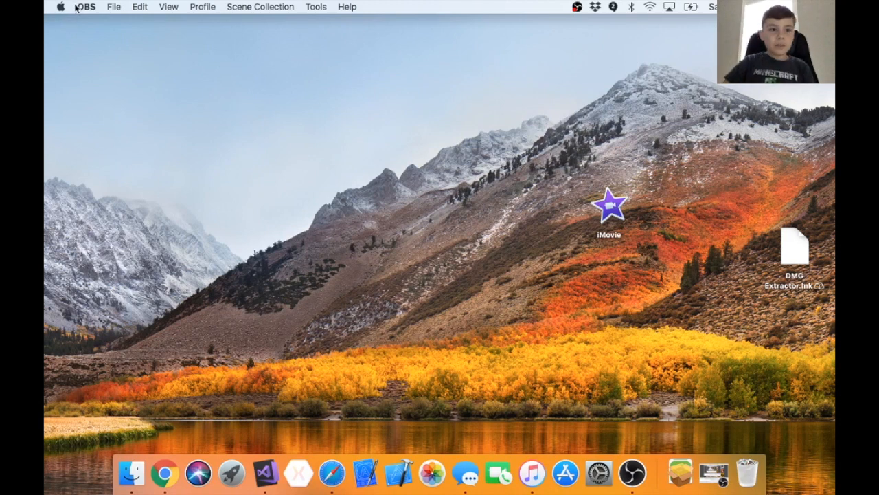
{"action": "left_click", "coordinate": [86, 7]}
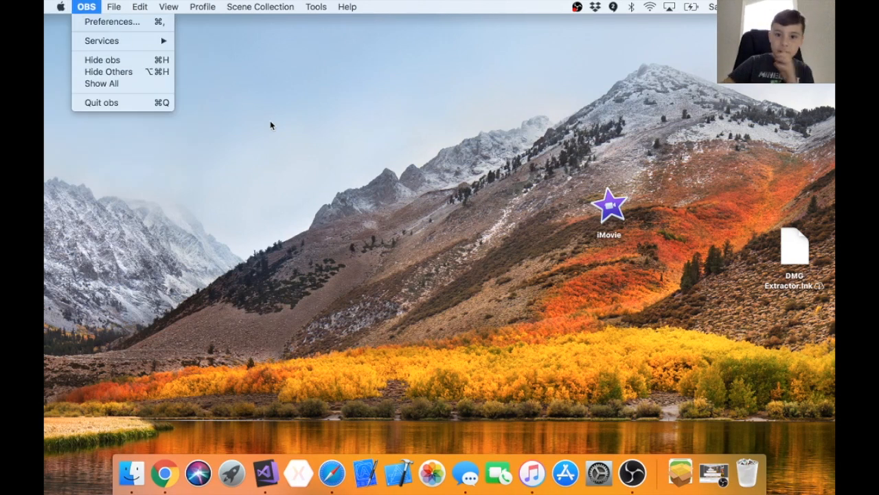
{"action": "left_click", "coordinate": [60, 7]}
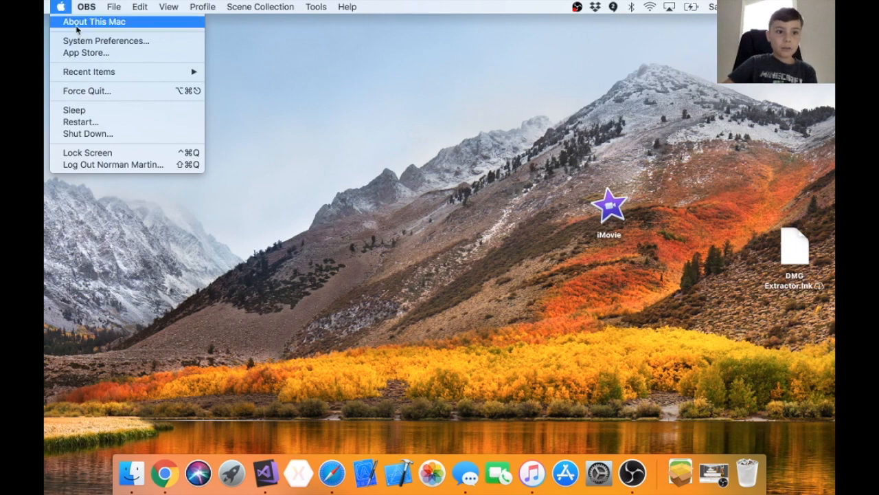
{"action": "left_click", "coordinate": [94, 21]}
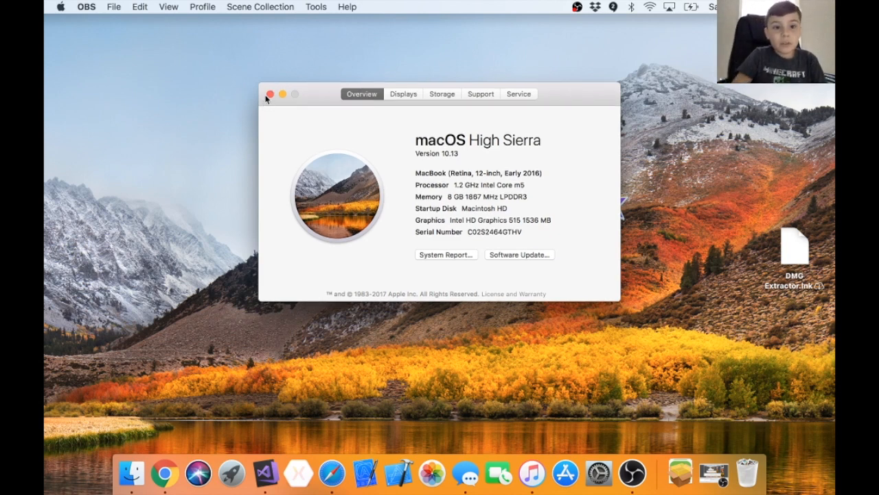
{"action": "left_click", "coordinate": [274, 94]}
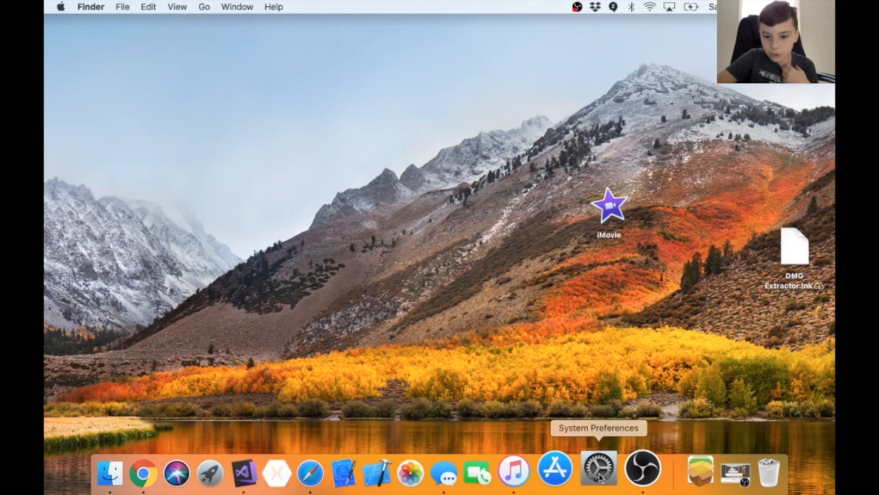
Bring up the System Preferences window on the upgraded High Sierra Mac.
{"action": "left_click", "coordinate": [598, 470]}
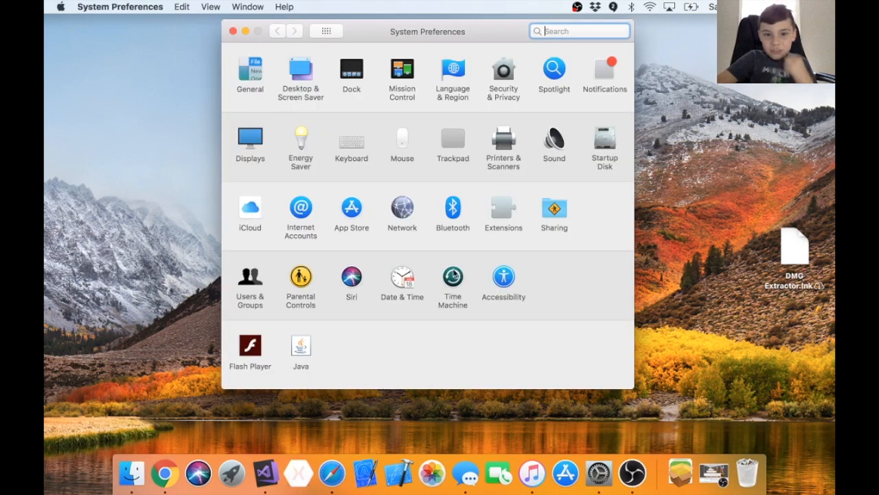
{"action": "mouse_move", "coordinate": [363, 162]}
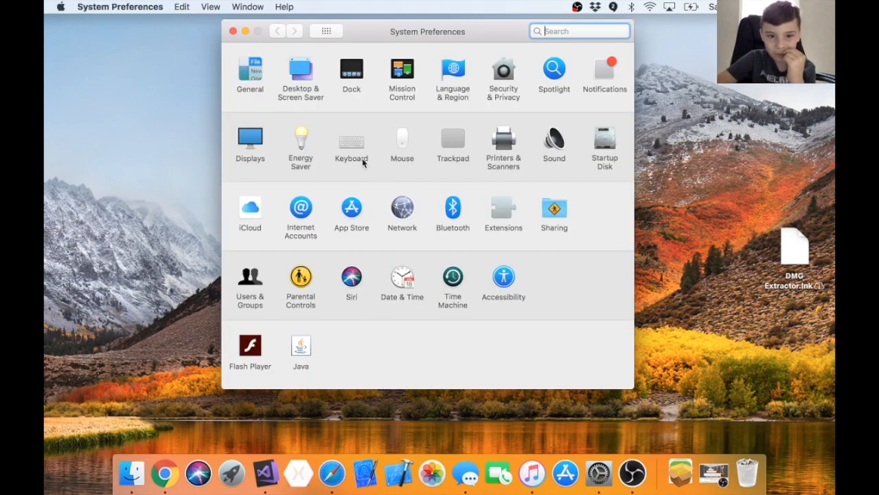
{"action": "mouse_move", "coordinate": [285, 349]}
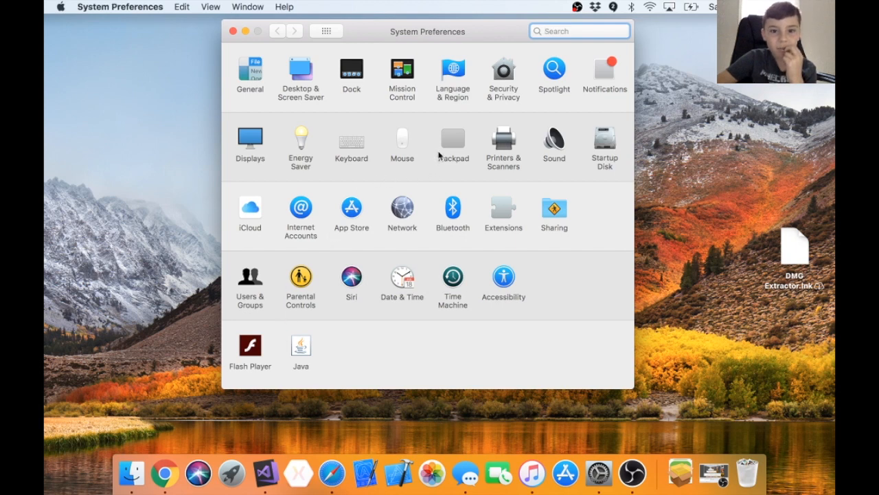
{"action": "mouse_move", "coordinate": [227, 46]}
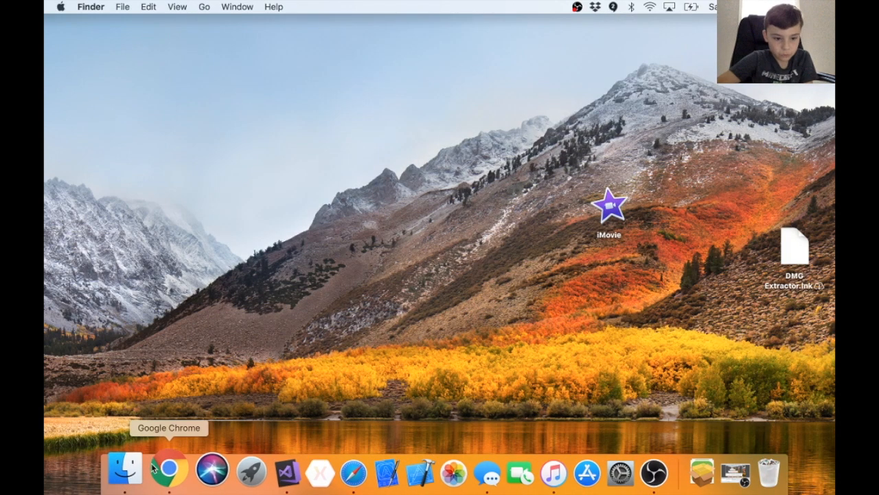
{"action": "left_click", "coordinate": [167, 469]}
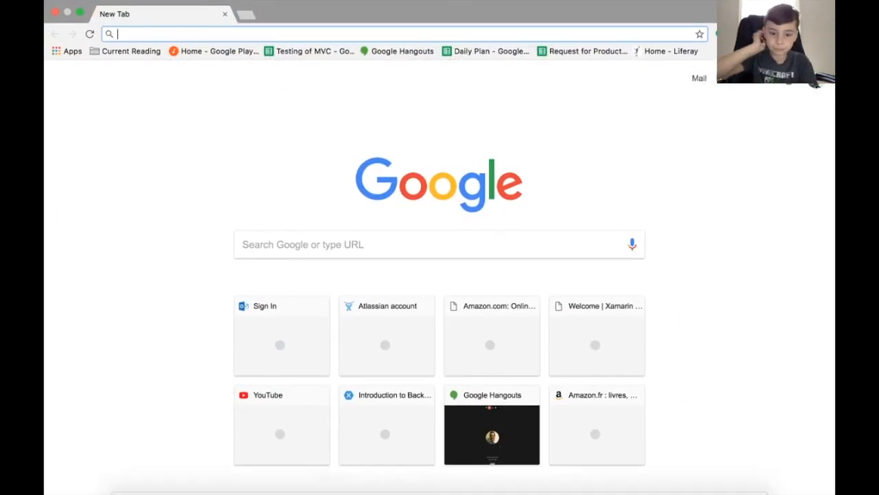
{"action": "mouse_move", "coordinate": [411, 352]}
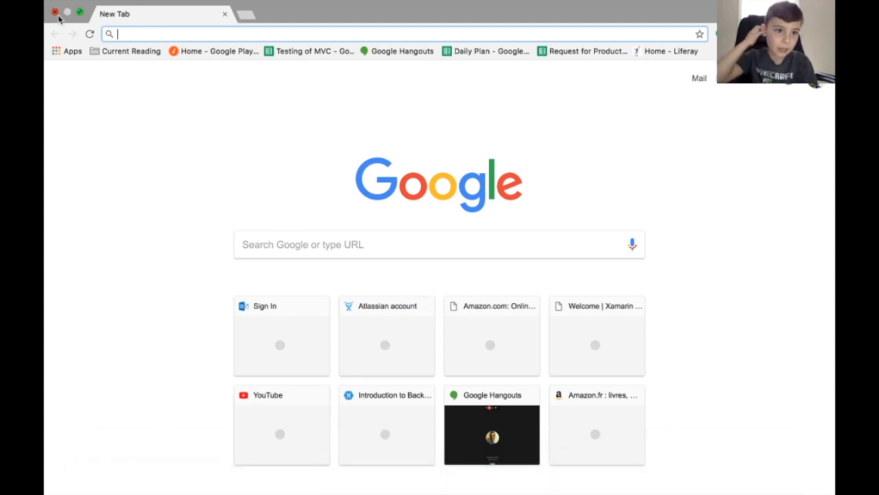
{"action": "left_click", "coordinate": [55, 13]}
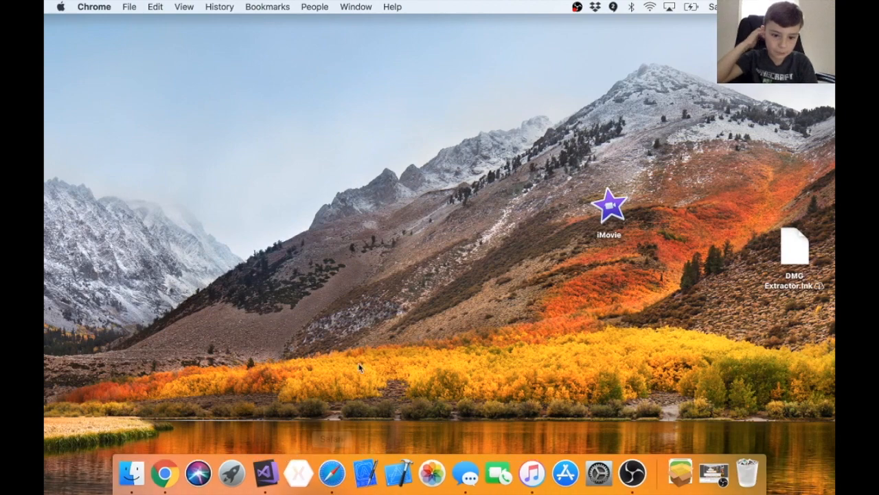
{"action": "left_click", "coordinate": [601, 472]}
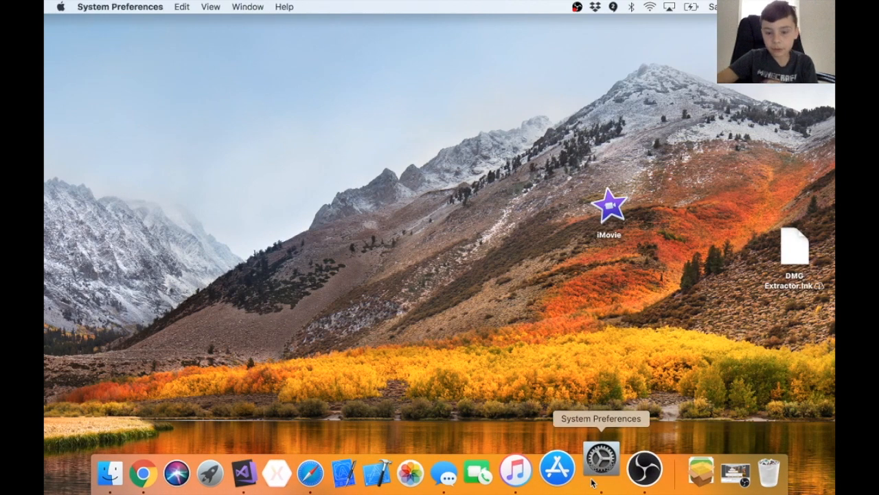
{"action": "left_click", "coordinate": [600, 471]}
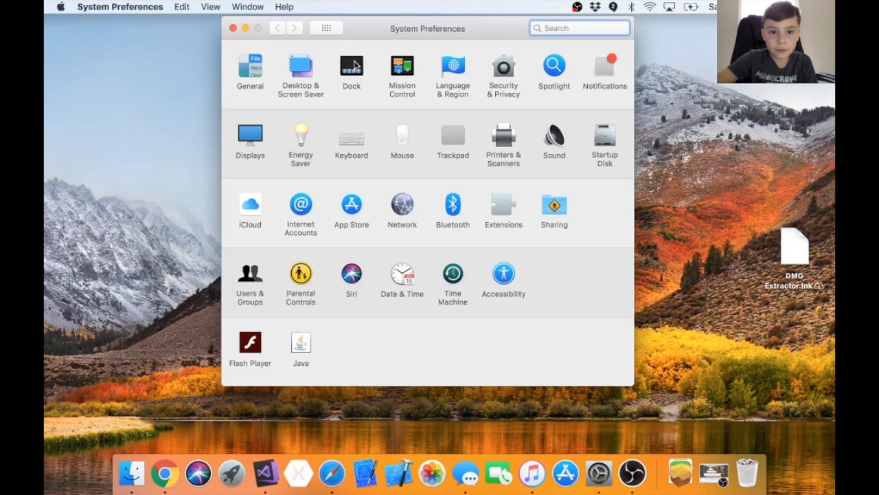
{"action": "left_click", "coordinate": [351, 69]}
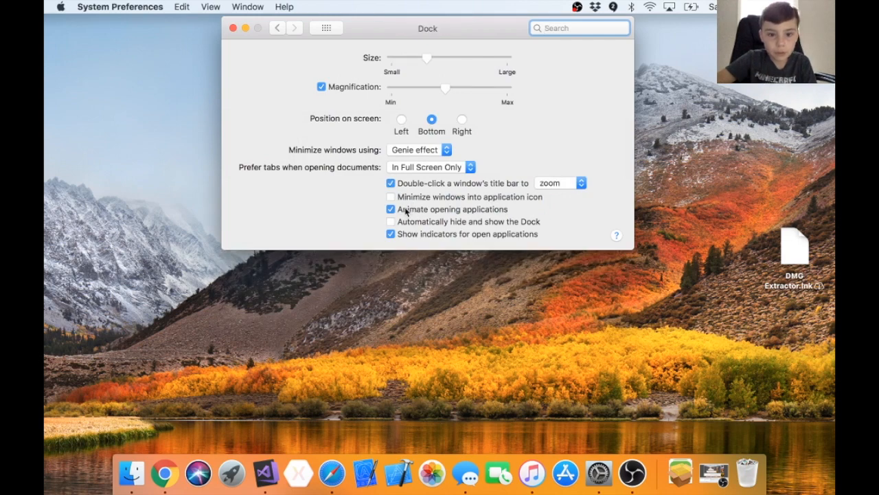
{"action": "left_click", "coordinate": [390, 222]}
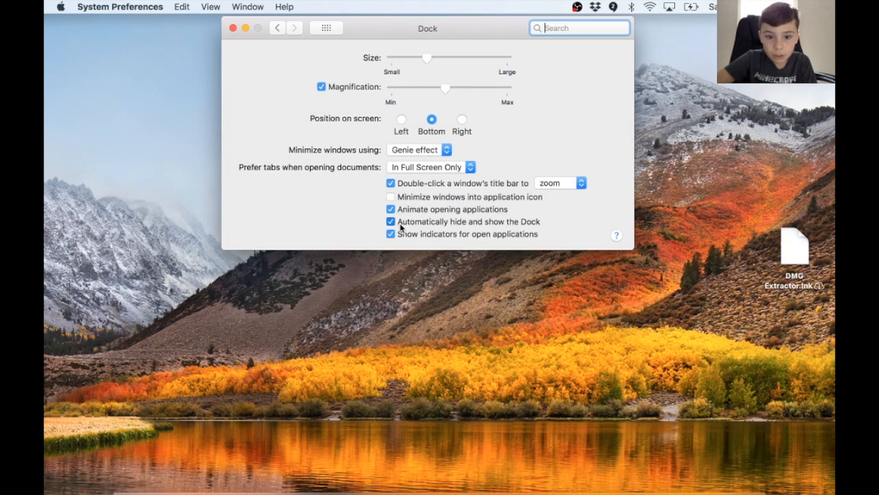
{"action": "left_click", "coordinate": [390, 222]}
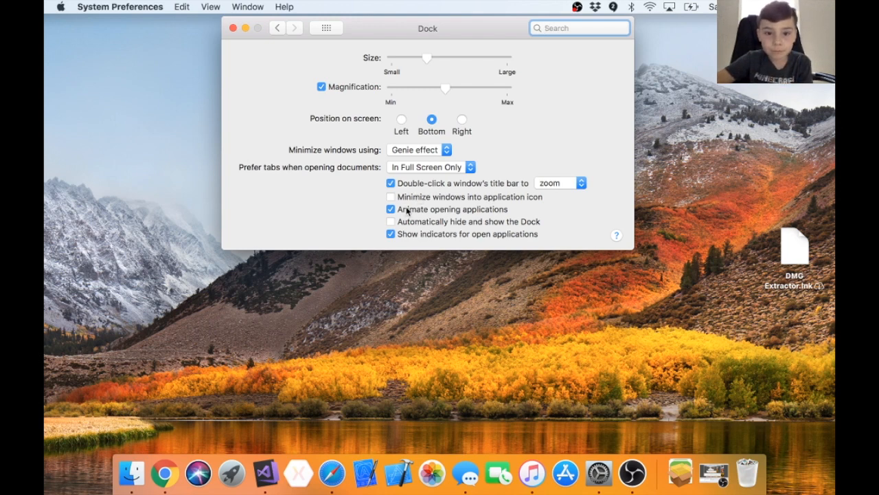
{"action": "left_click", "coordinate": [390, 209]}
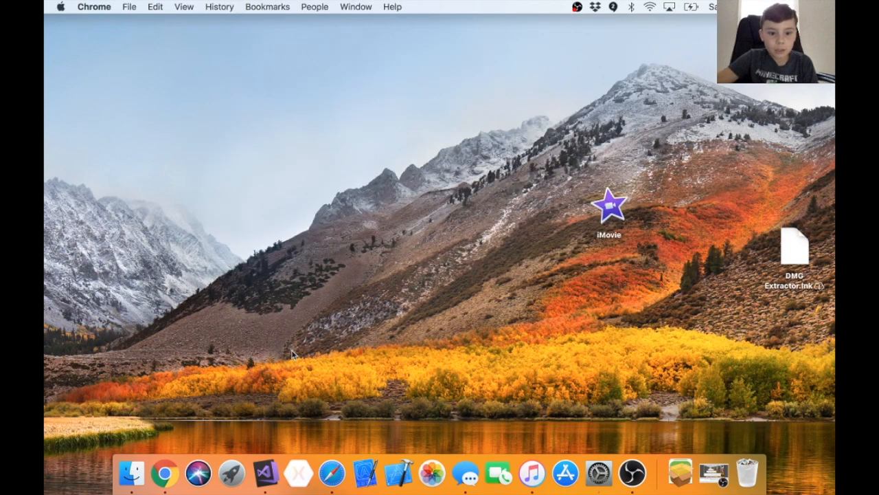
{"action": "mouse_move", "coordinate": [562, 471]}
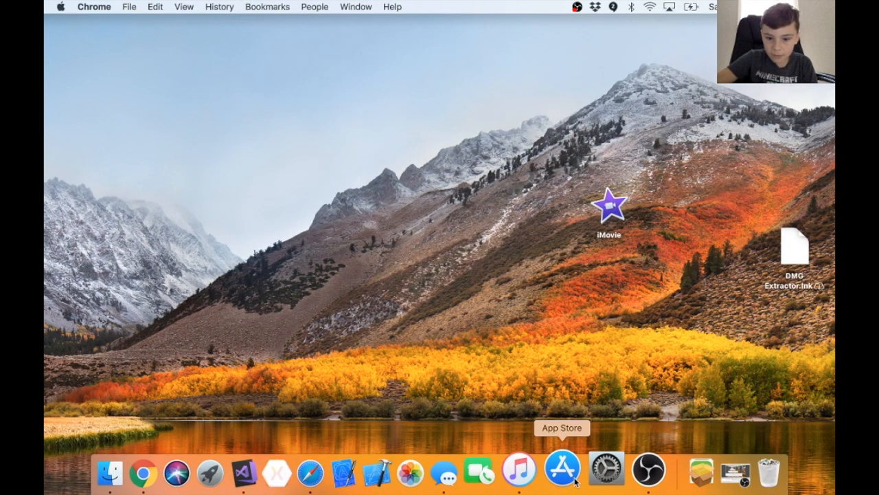
{"action": "left_click", "coordinate": [599, 470]}
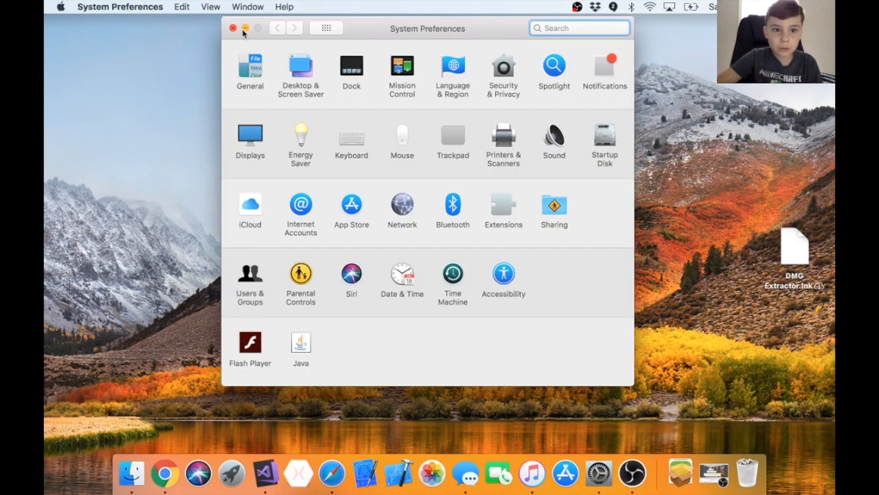
{"action": "left_click", "coordinate": [233, 29]}
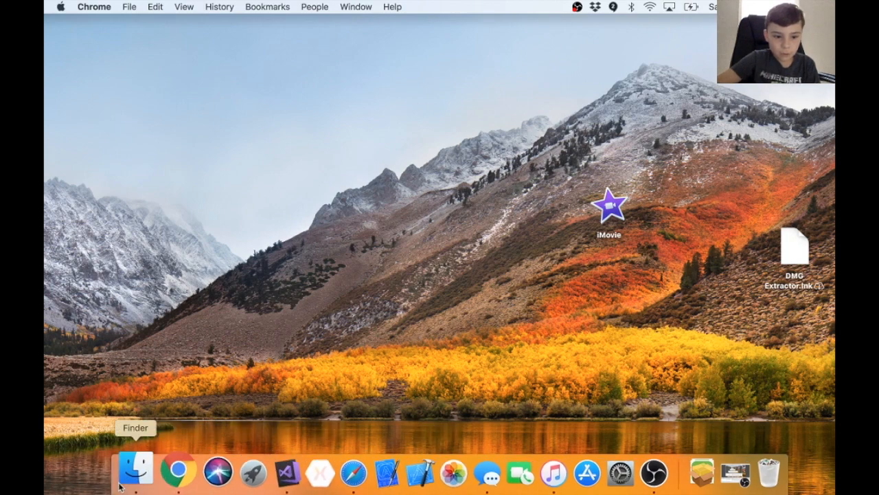
{"action": "left_click", "coordinate": [135, 471]}
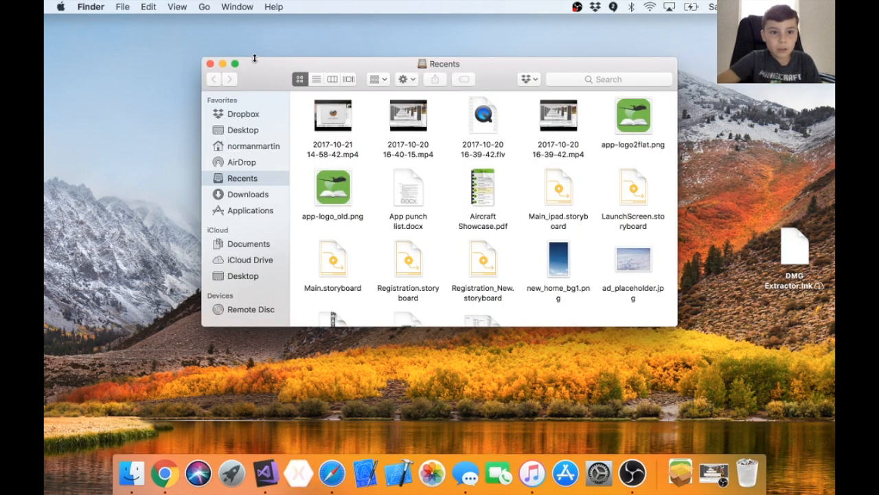
{"action": "left_click", "coordinate": [231, 64]}
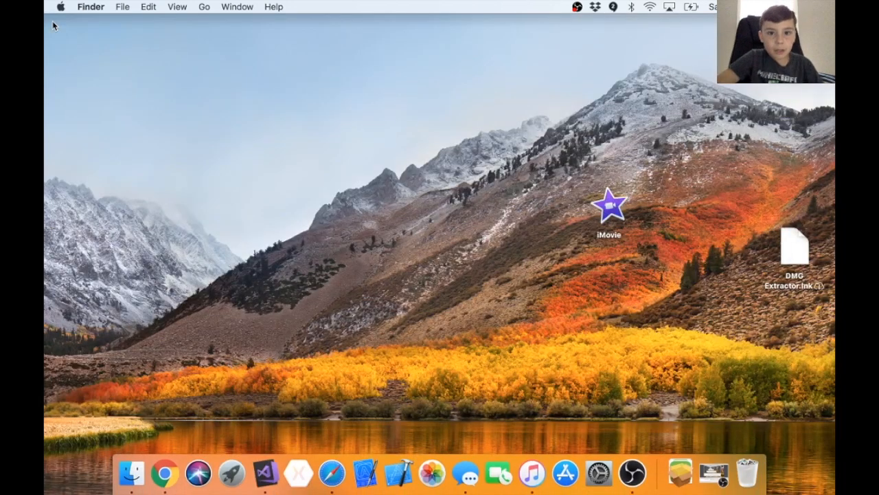
{"action": "mouse_move", "coordinate": [601, 178]}
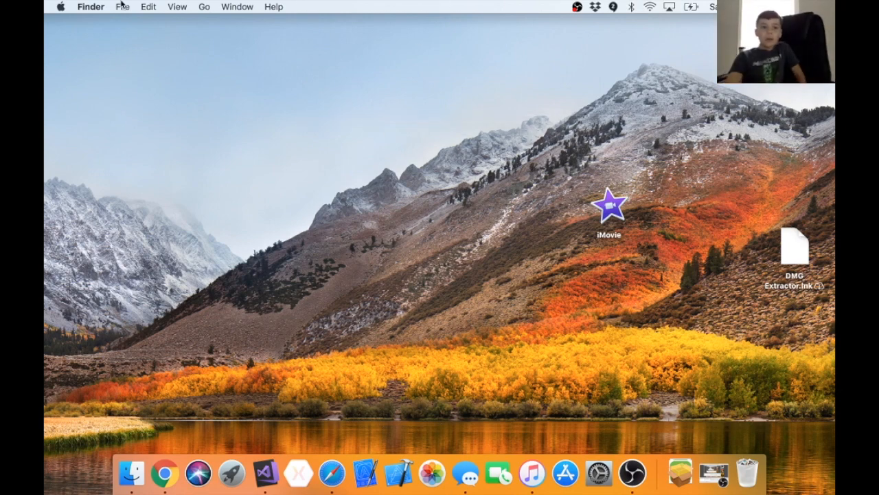
{"action": "mouse_move", "coordinate": [665, 26]}
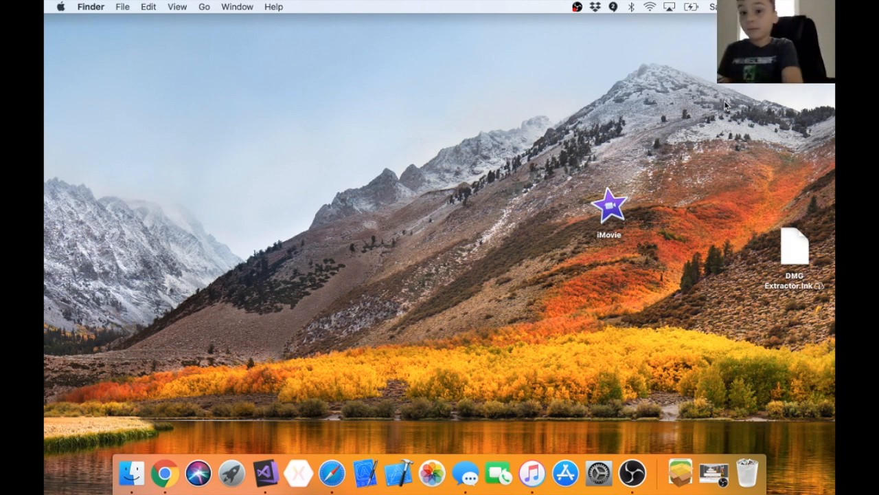
{"action": "mouse_move", "coordinate": [541, 126]}
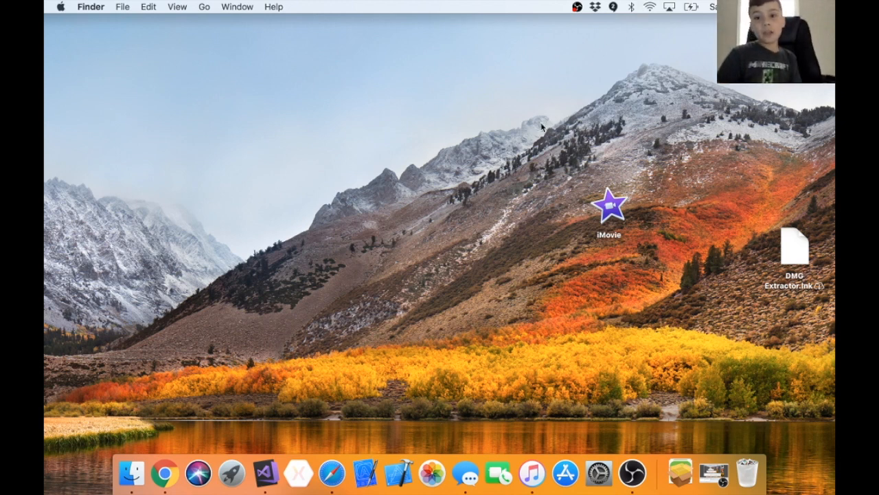
{"action": "mouse_move", "coordinate": [463, 294]}
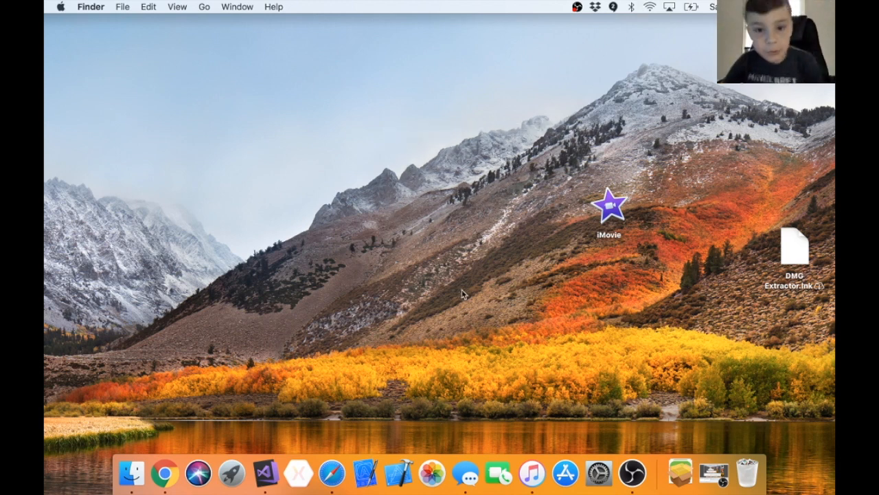
{"action": "mouse_move", "coordinate": [634, 471]}
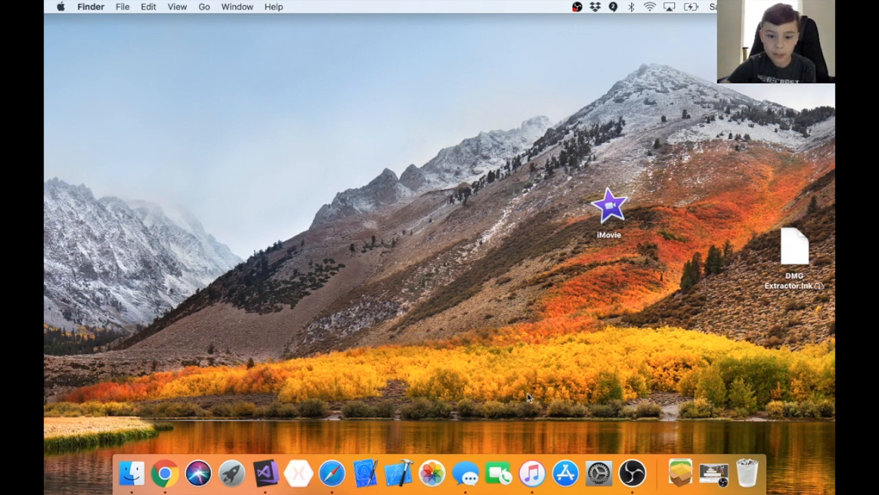
{"action": "left_click", "coordinate": [164, 472]}
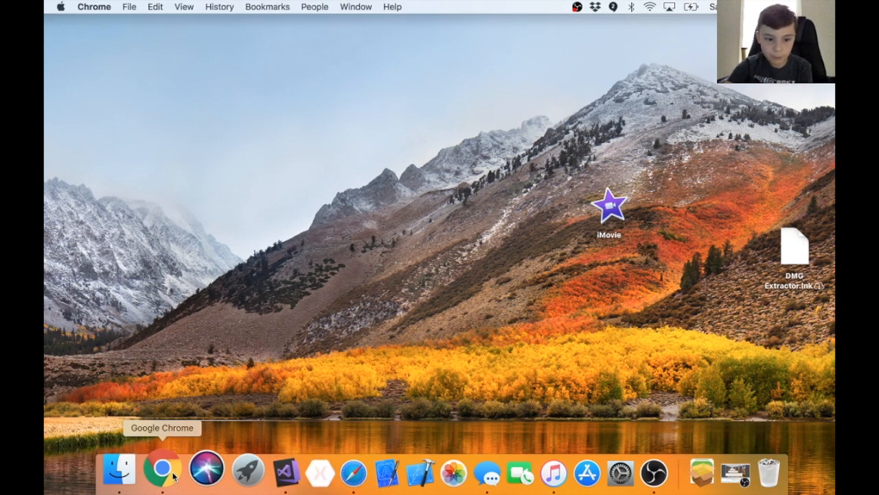
{"action": "type", "text": "mac os siierrs"}
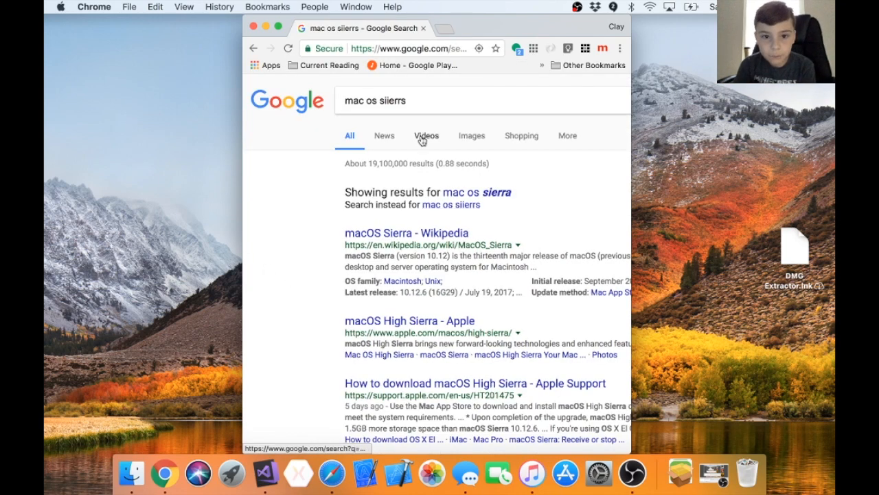
{"action": "left_click", "coordinate": [472, 135]}
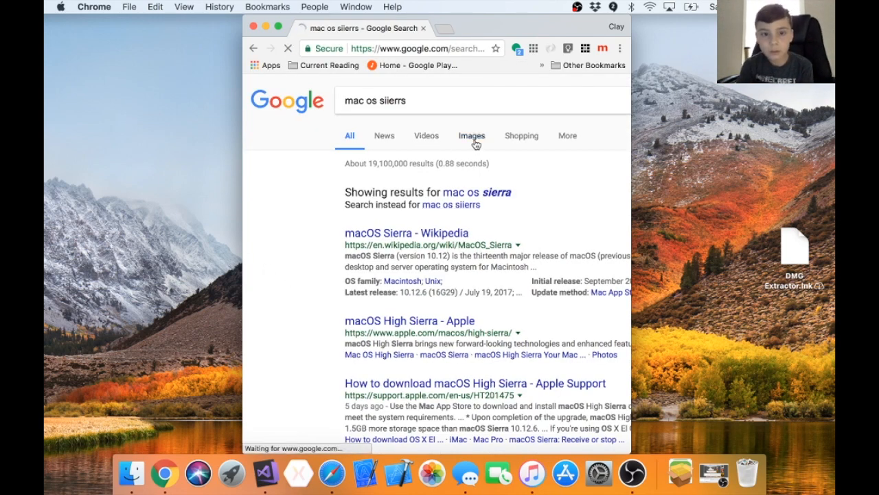
{"action": "left_click", "coordinate": [472, 136]}
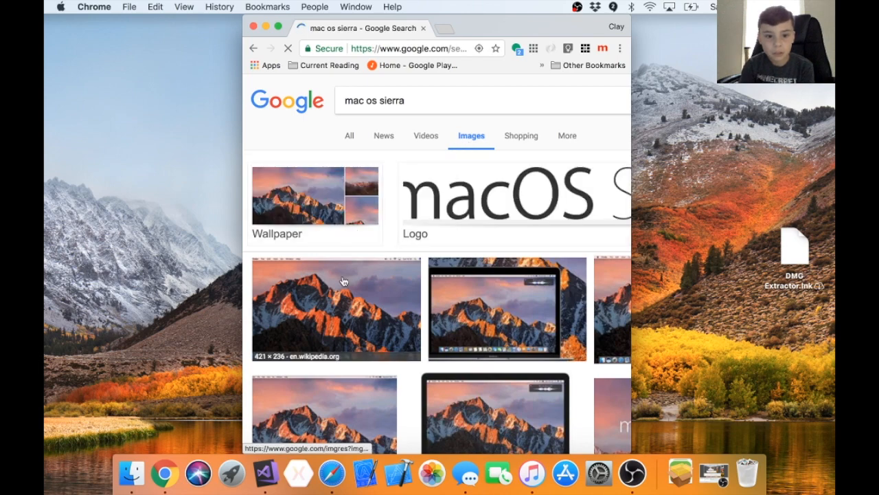
{"action": "left_click", "coordinate": [335, 309]}
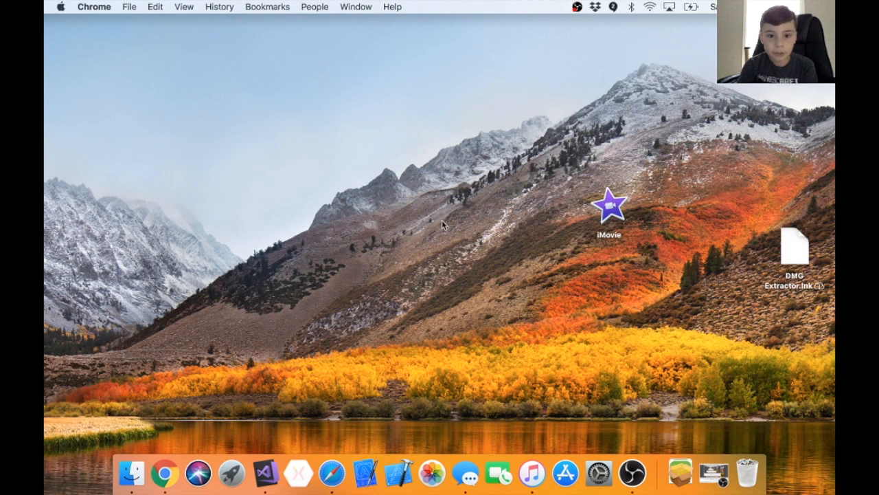
Launch iMovie from the desktop, then Force Quit it from its Dock icon.
{"action": "left_click", "coordinate": [168, 317]}
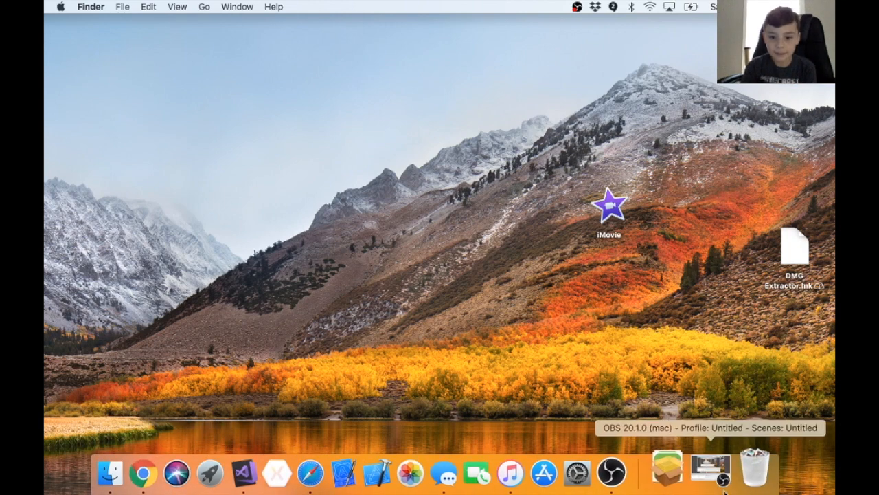
{"action": "mouse_move", "coordinate": [536, 472]}
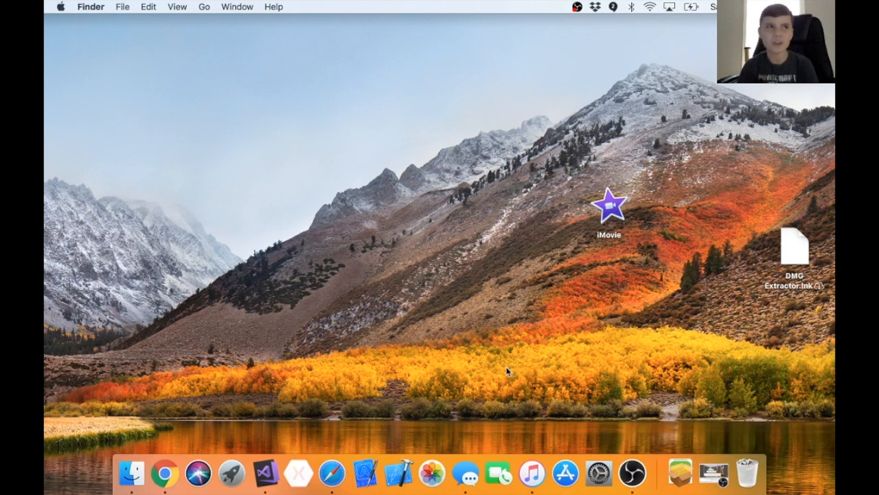
{"action": "mouse_move", "coordinate": [524, 376]}
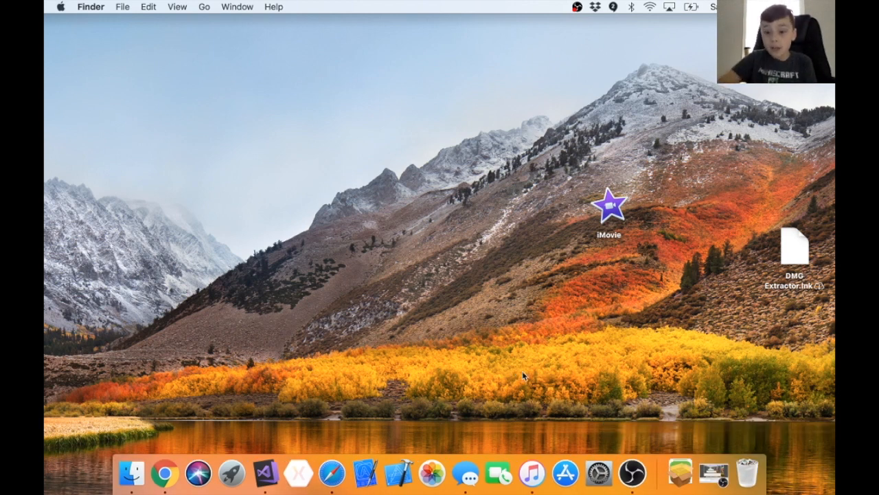
{"action": "mouse_move", "coordinate": [580, 187]}
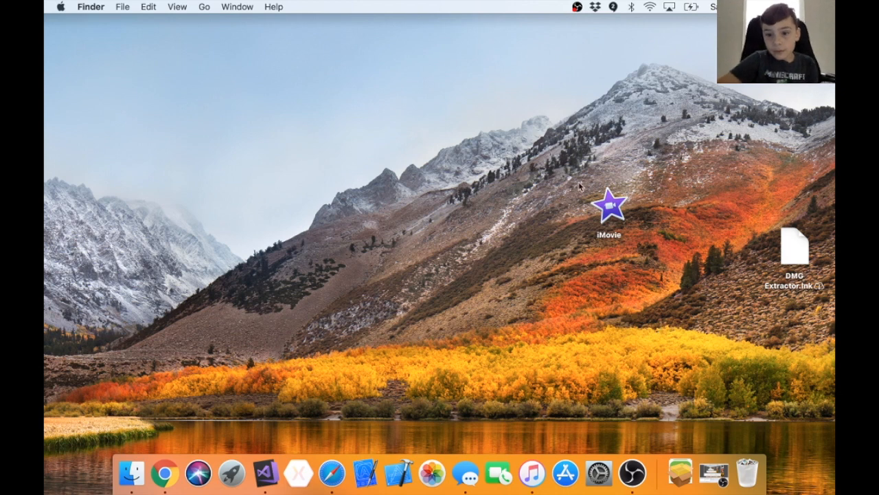
{"action": "mouse_move", "coordinate": [701, 169]}
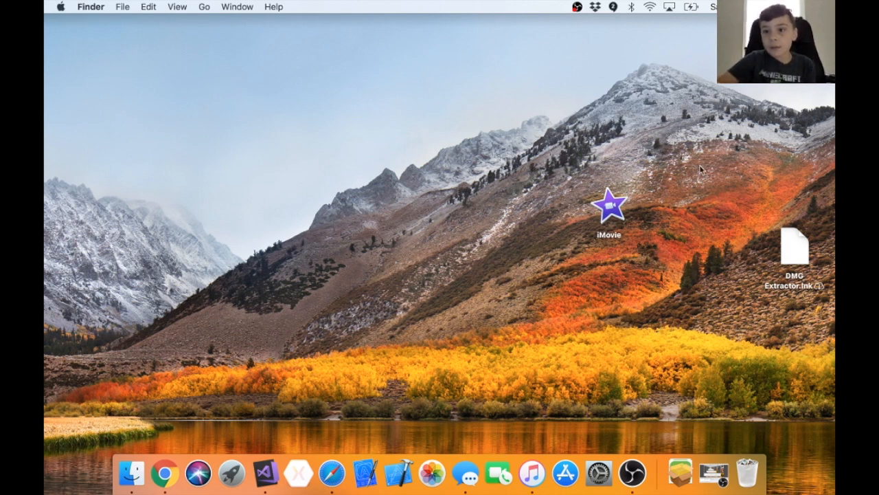
{"action": "left_click", "coordinate": [608, 206]}
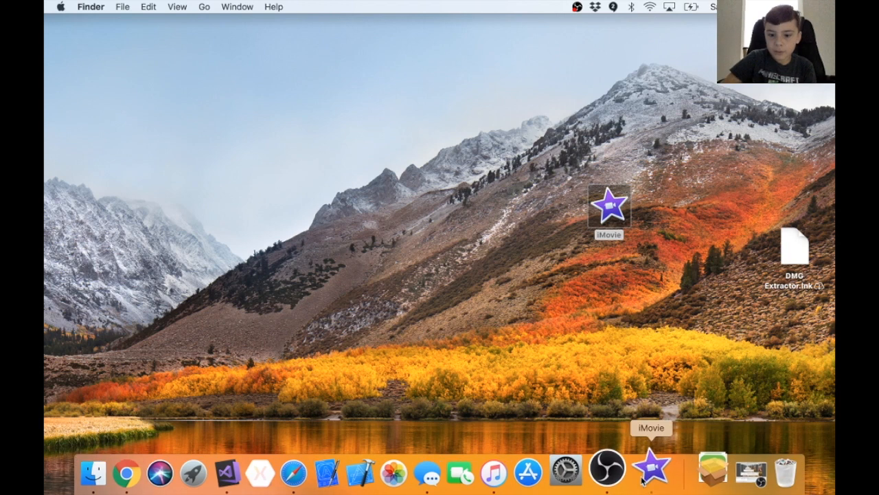
{"action": "right_click", "coordinate": [651, 472]}
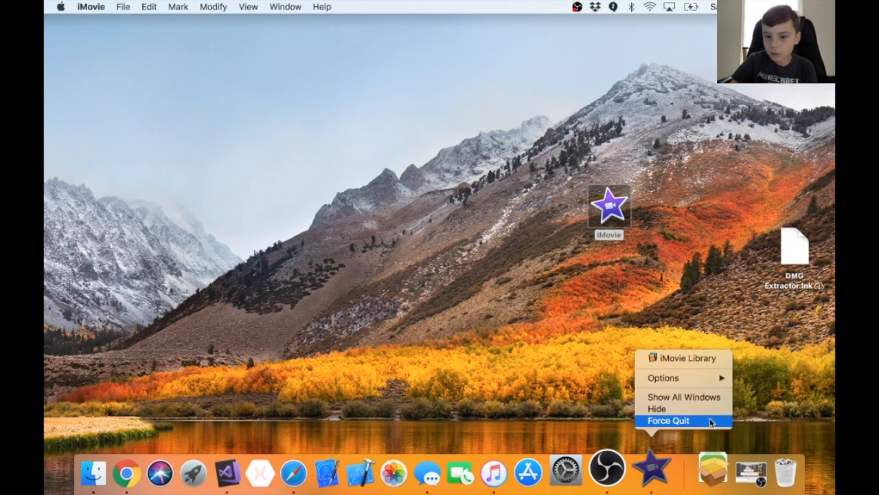
{"action": "left_click", "coordinate": [668, 420]}
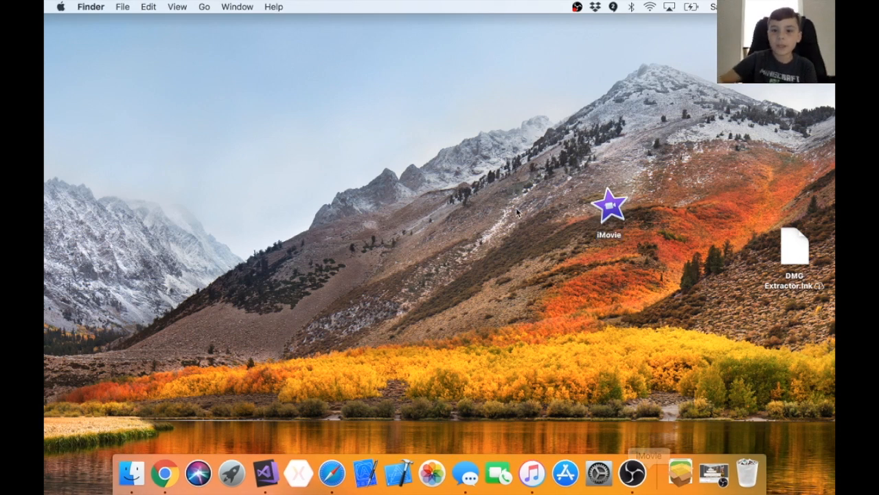
Toggle Spotlight with Cmd+Space, close the Chrome 404 Not Found window, and leave Spotlight open.
{"action": "key", "text": "cmd+space"}
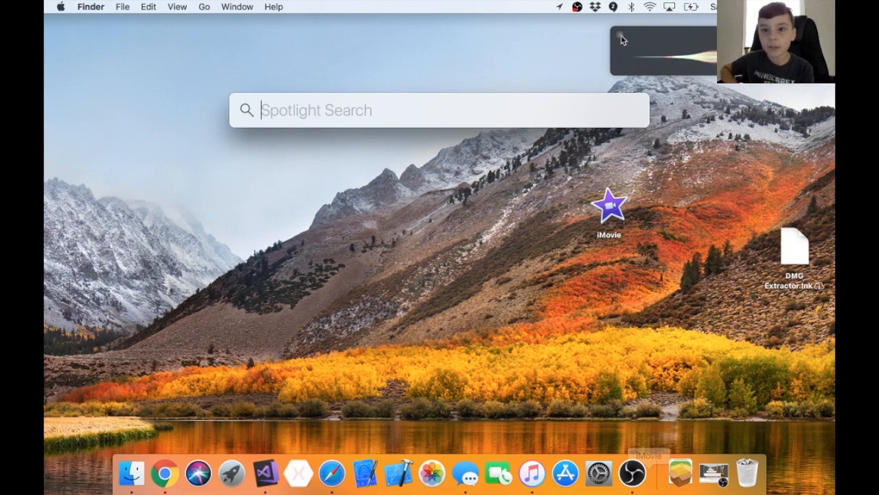
{"action": "key", "text": "Escape"}
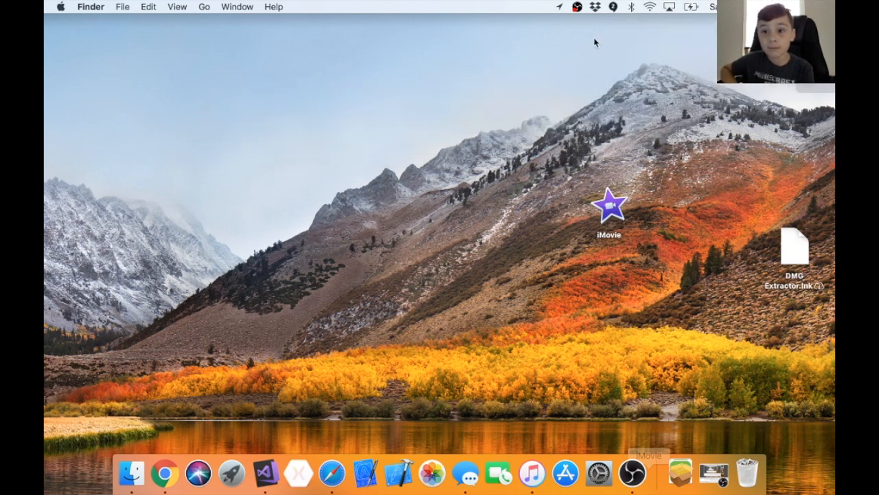
{"action": "key", "text": "cmd+space"}
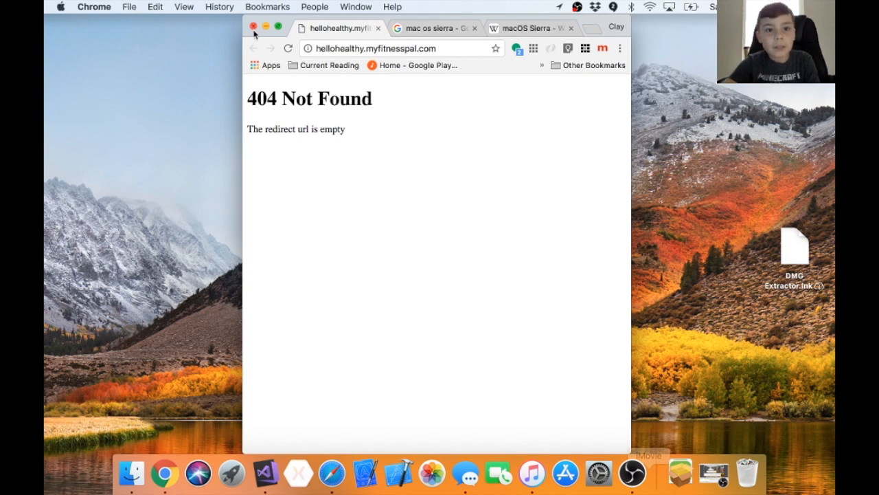
{"action": "left_click", "coordinate": [253, 27]}
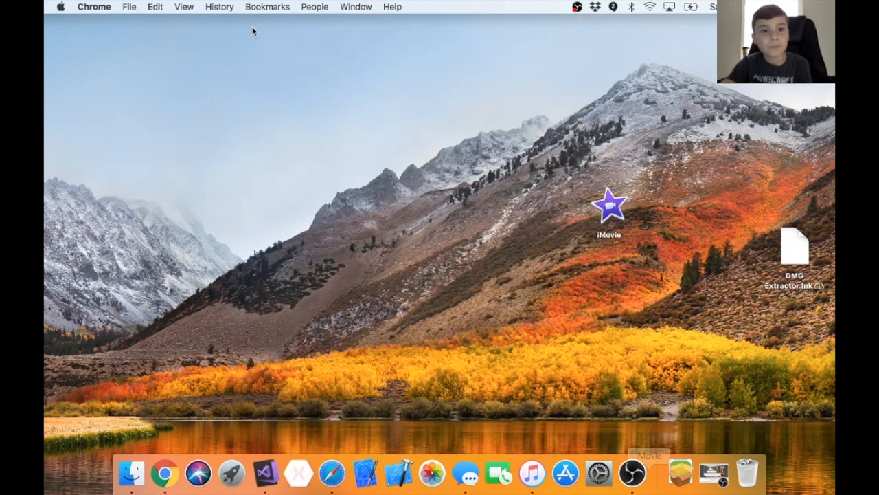
{"action": "mouse_move", "coordinate": [602, 79]}
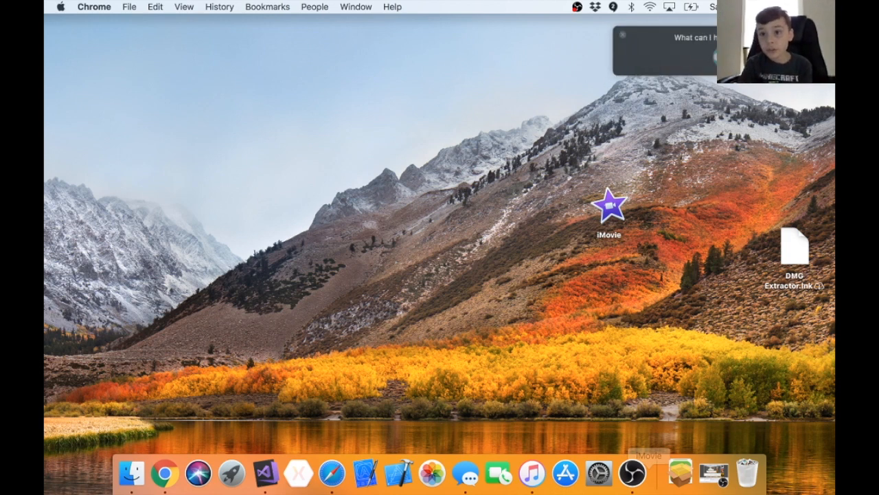
{"action": "key", "text": "cmd+space"}
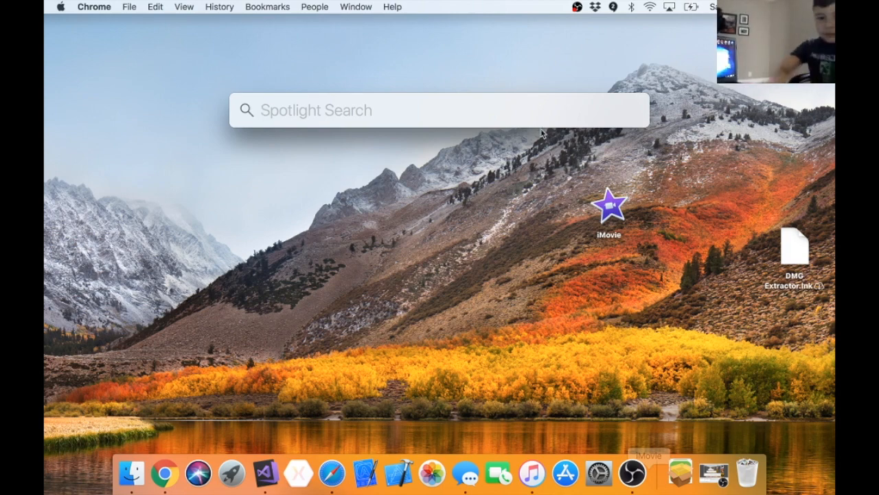
Dismiss Spotlight before switching over to the Windows 10 Settings home.
{"action": "left_click", "coordinate": [649, 473]}
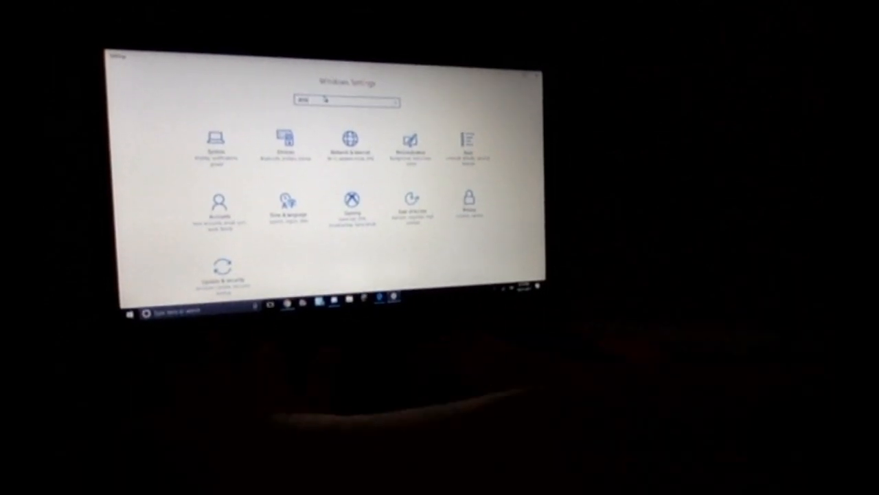
Search Windows Settings for "default" and choose a Default apps suggestion.
{"action": "type", "text": "default"}
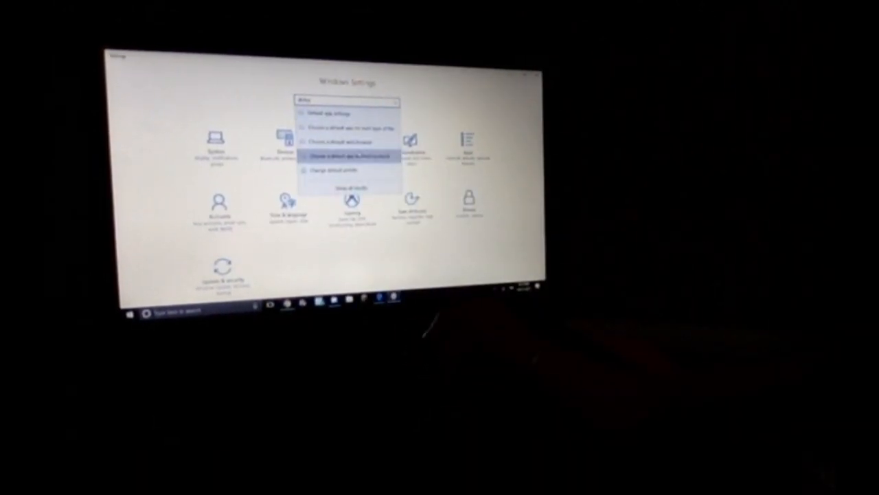
{"action": "left_click", "coordinate": [347, 157]}
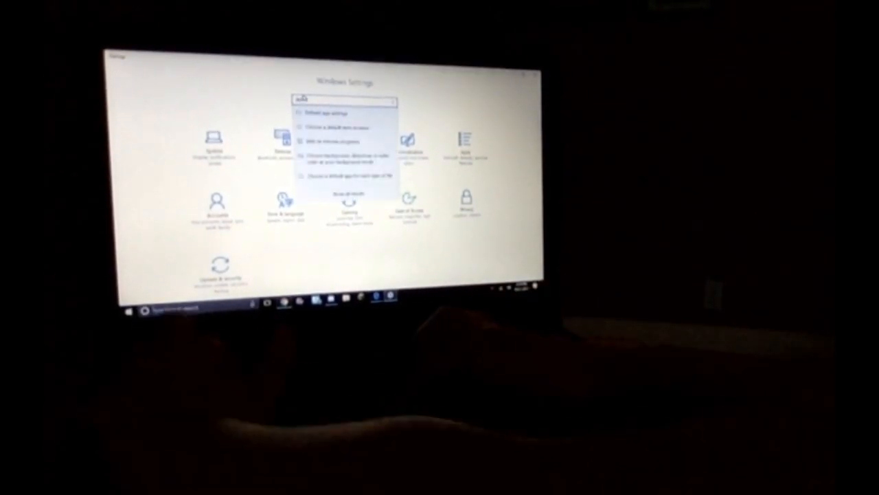
{"action": "left_click", "coordinate": [329, 113]}
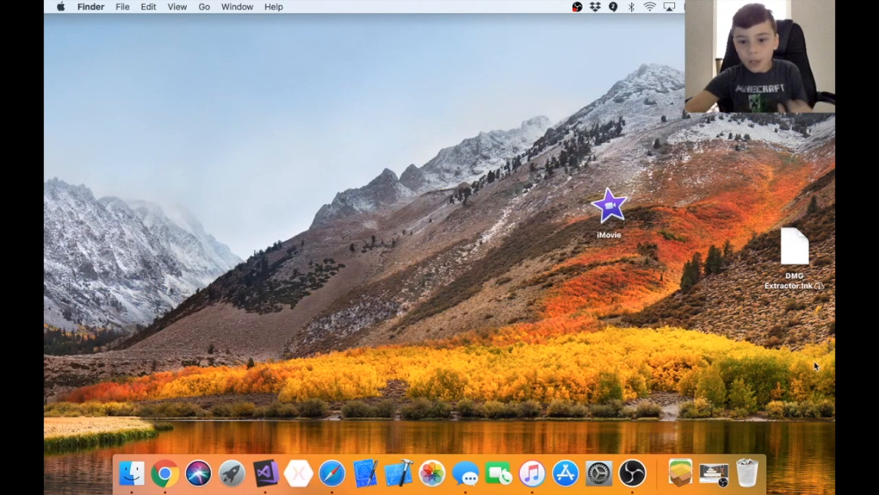
Return focus to the High Sierra desktop and drop down the Apple menu.
{"action": "left_click", "coordinate": [631, 472]}
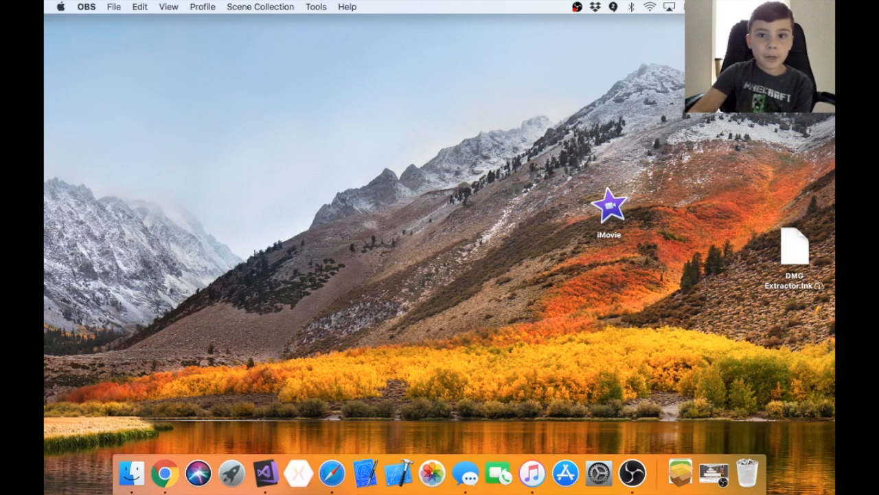
{"action": "left_click", "coordinate": [673, 200]}
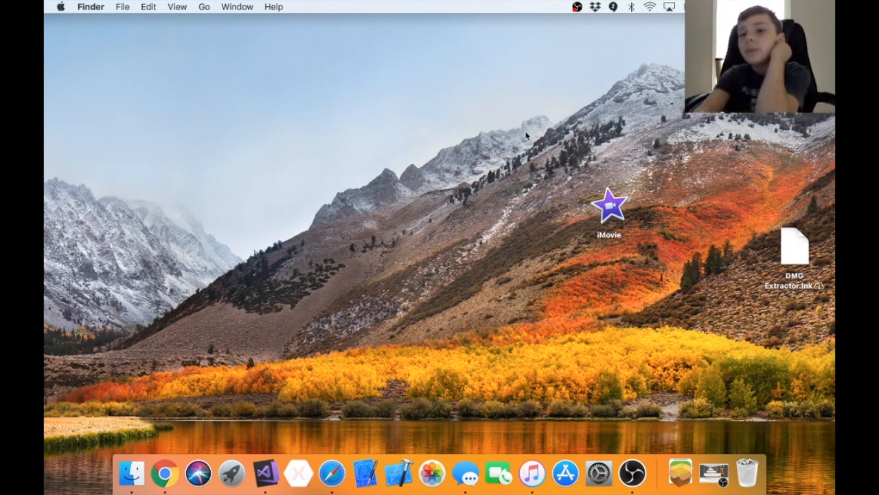
{"action": "mouse_move", "coordinate": [615, 153]}
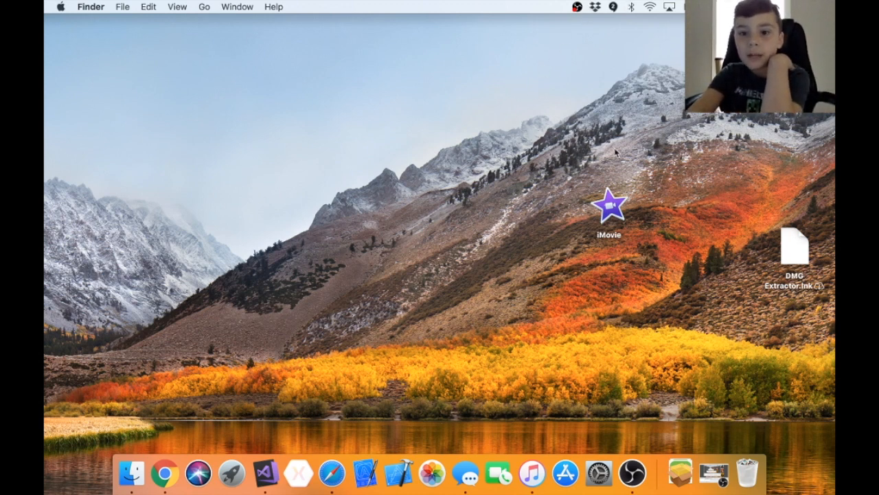
{"action": "left_click", "coordinate": [59, 7]}
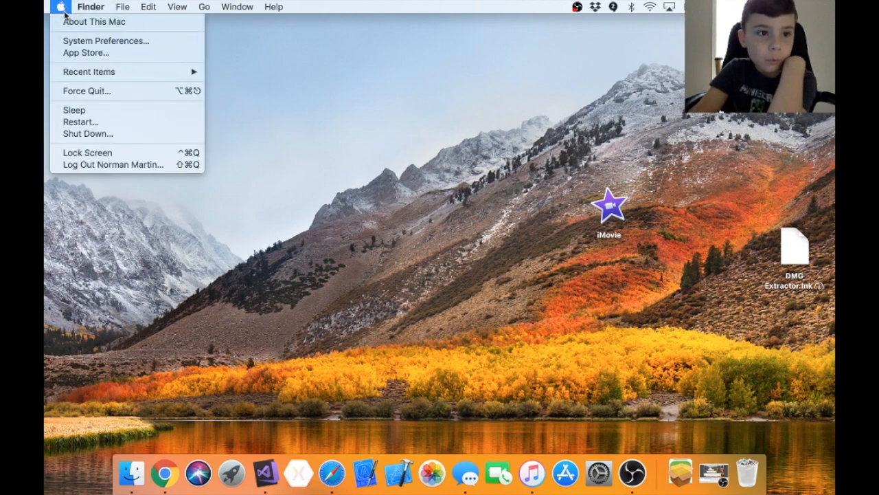
Check About This Mac's High Sierra version, use Software Update to reach App Store, and search "mac os sierra".
{"action": "left_click", "coordinate": [334, 138]}
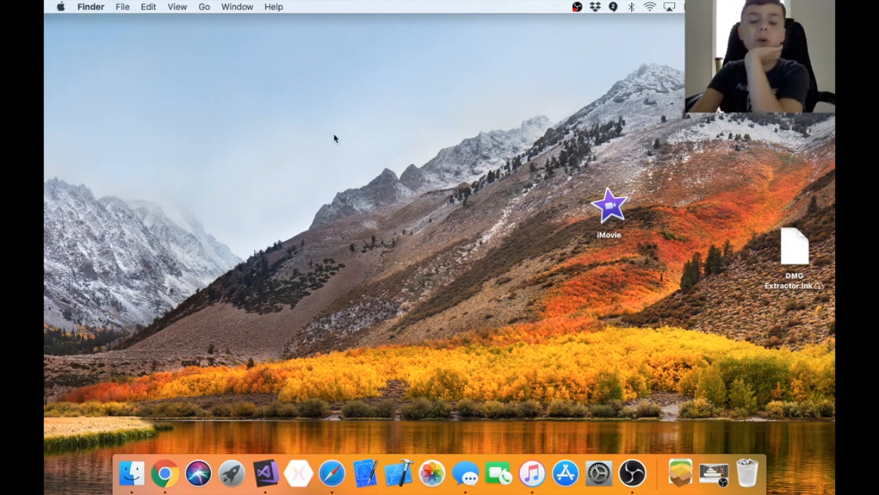
{"action": "left_click", "coordinate": [60, 6]}
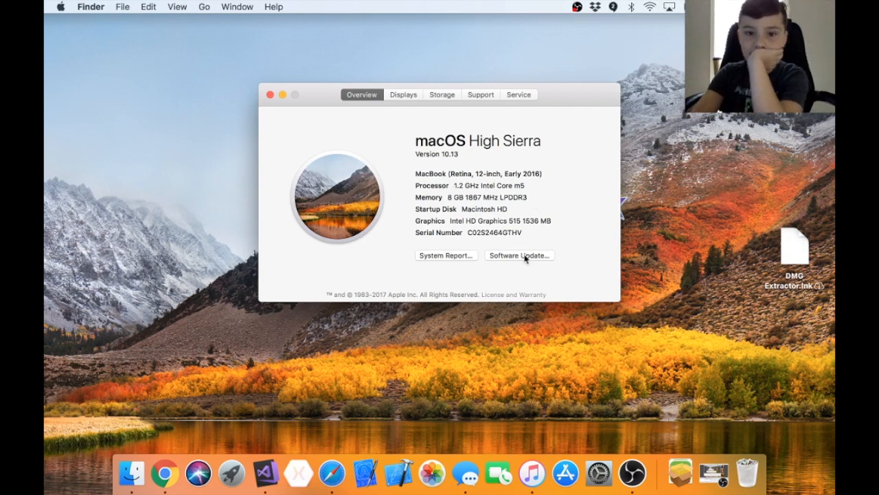
{"action": "left_click", "coordinate": [519, 255]}
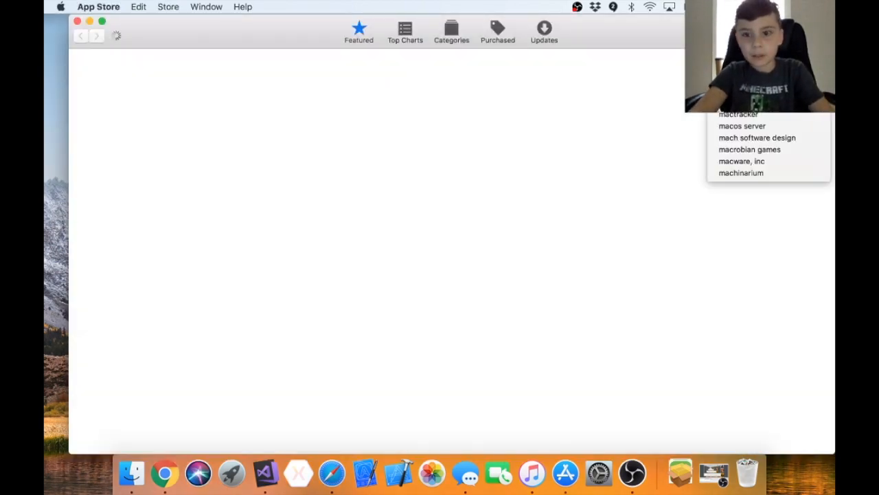
{"action": "left_click", "coordinate": [544, 31]}
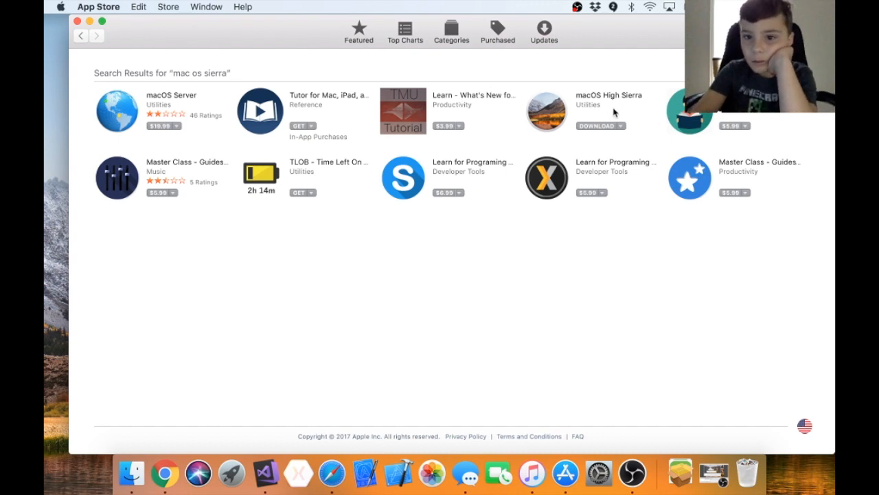
{"action": "mouse_move", "coordinate": [553, 129]}
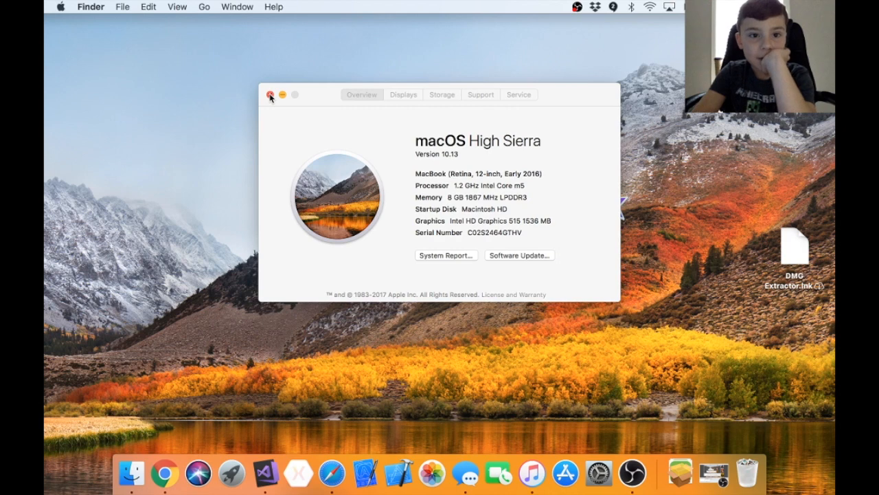
Close the About This Mac window showing High Sierra 10.13, returning to the desktop.
{"action": "left_click", "coordinate": [270, 95]}
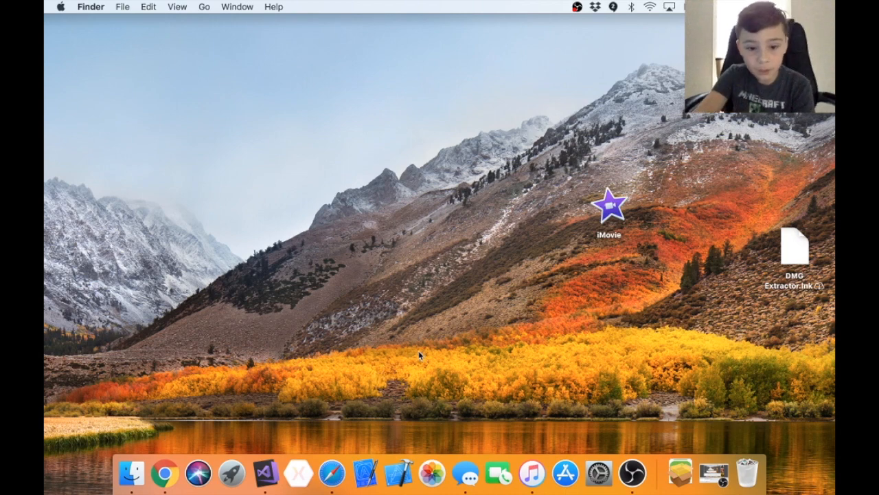
{"action": "left_click", "coordinate": [332, 472]}
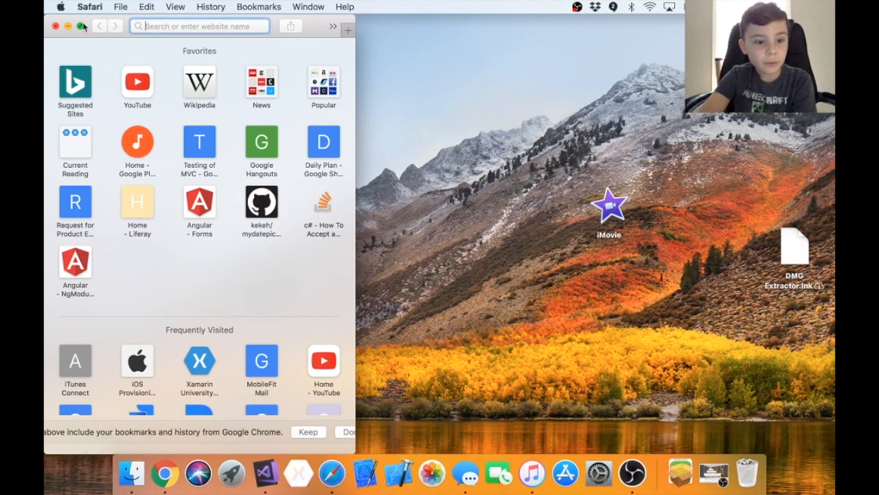
{"action": "left_click", "coordinate": [56, 27]}
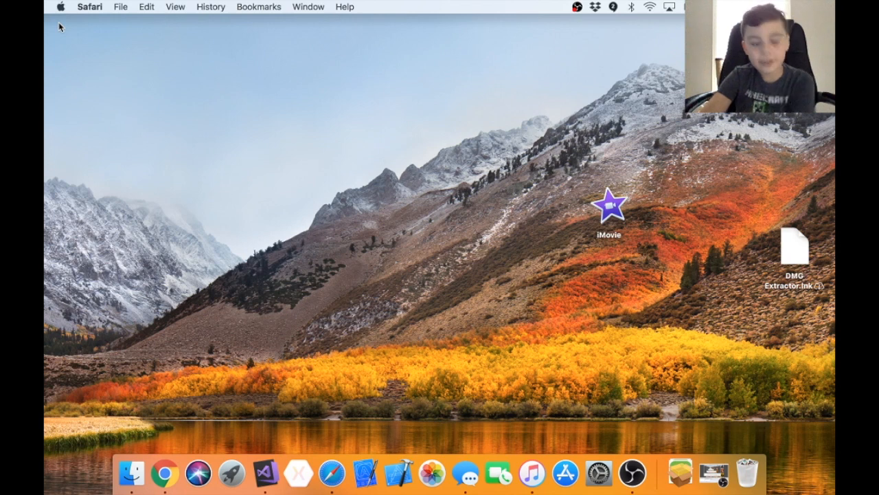